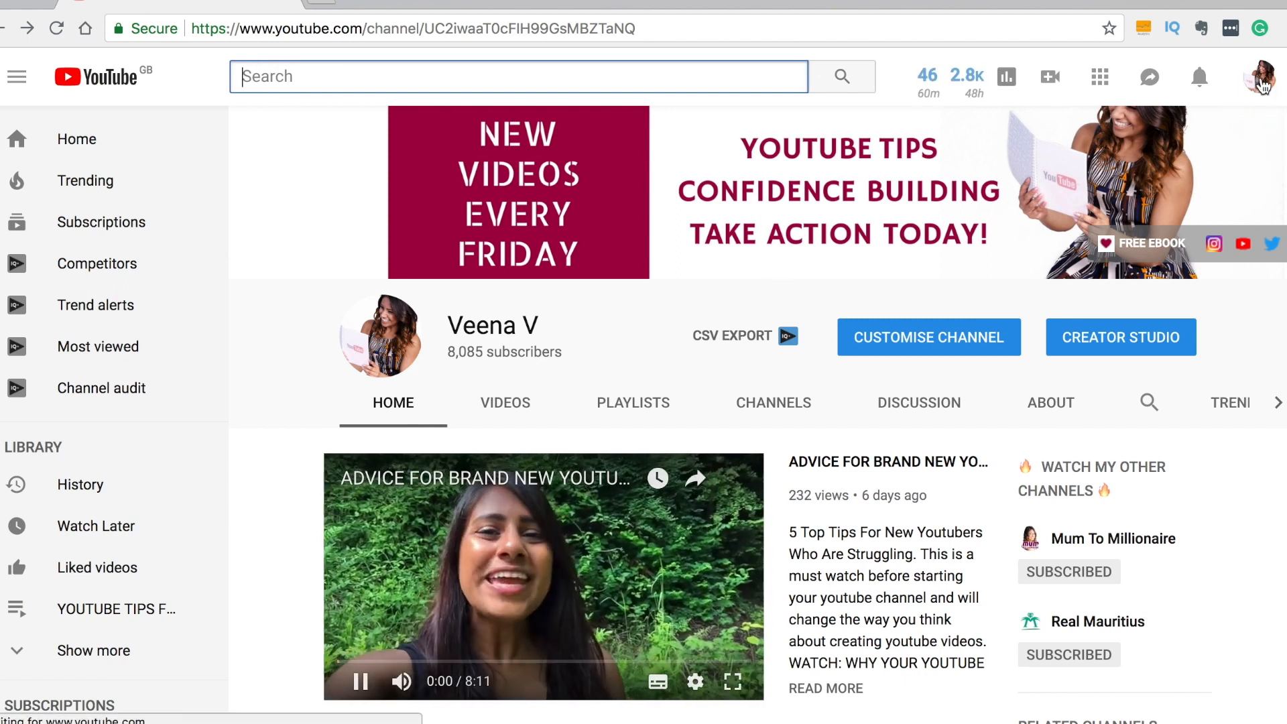
# Go from the account menu to Creator Studio's Video Manager listing the channel's 179 uploads
pyautogui.click(1264, 77)
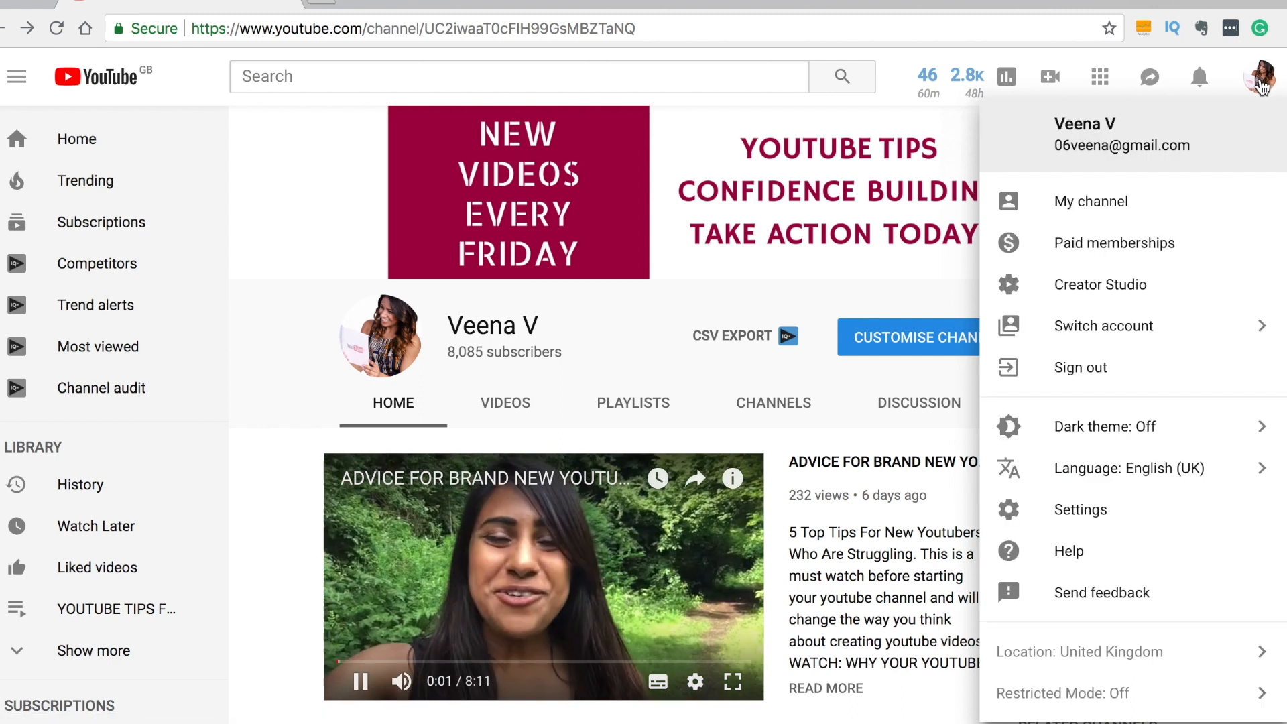
pyautogui.click(1266, 77)
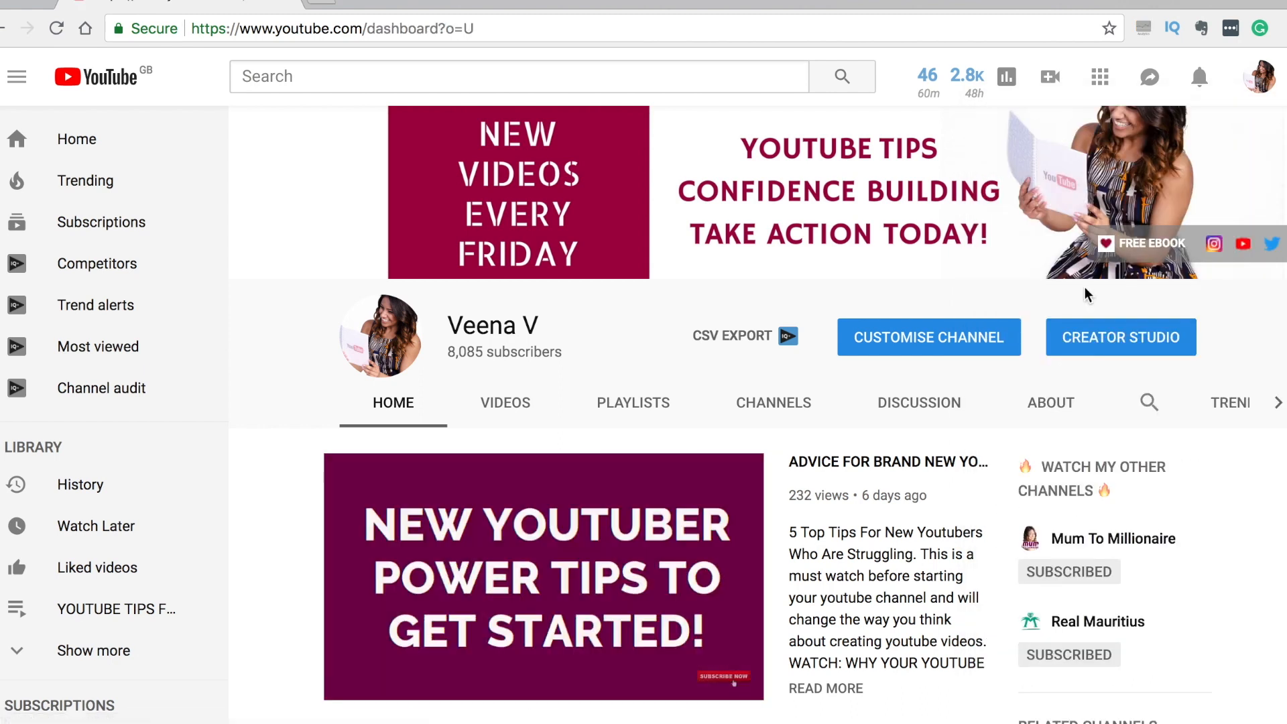
pyautogui.click(1119, 336)
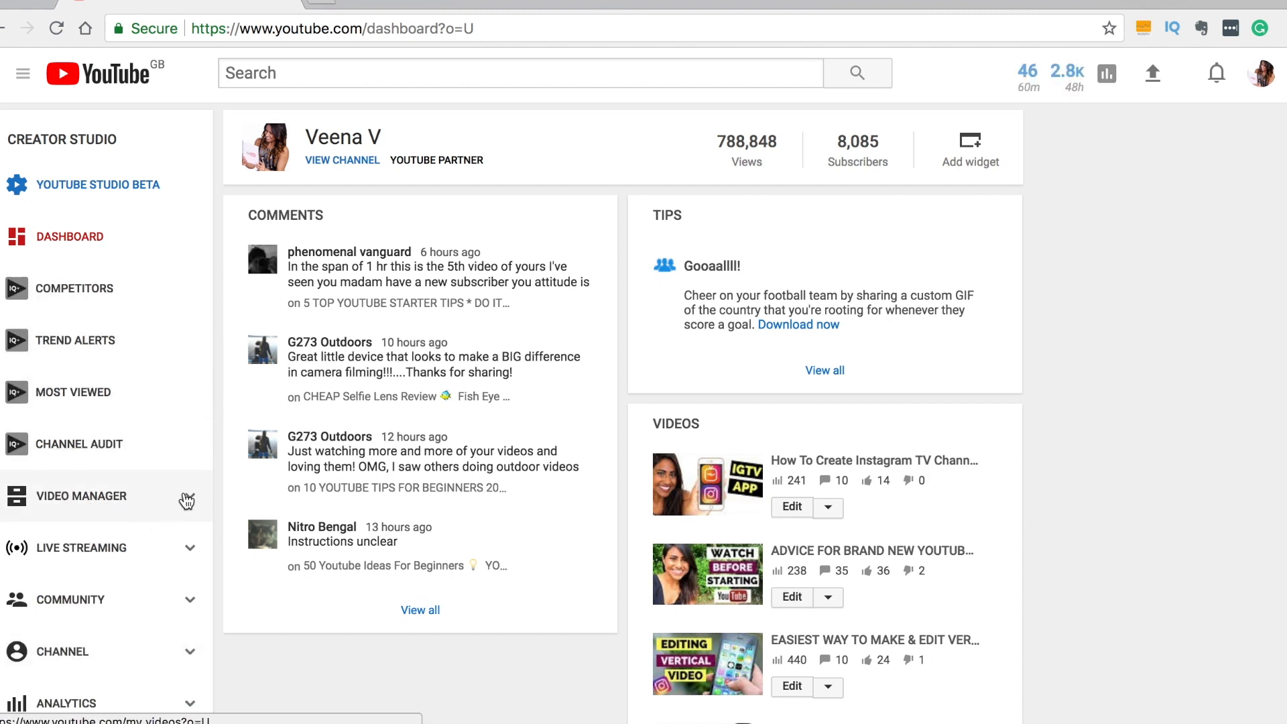
pyautogui.click(80, 496)
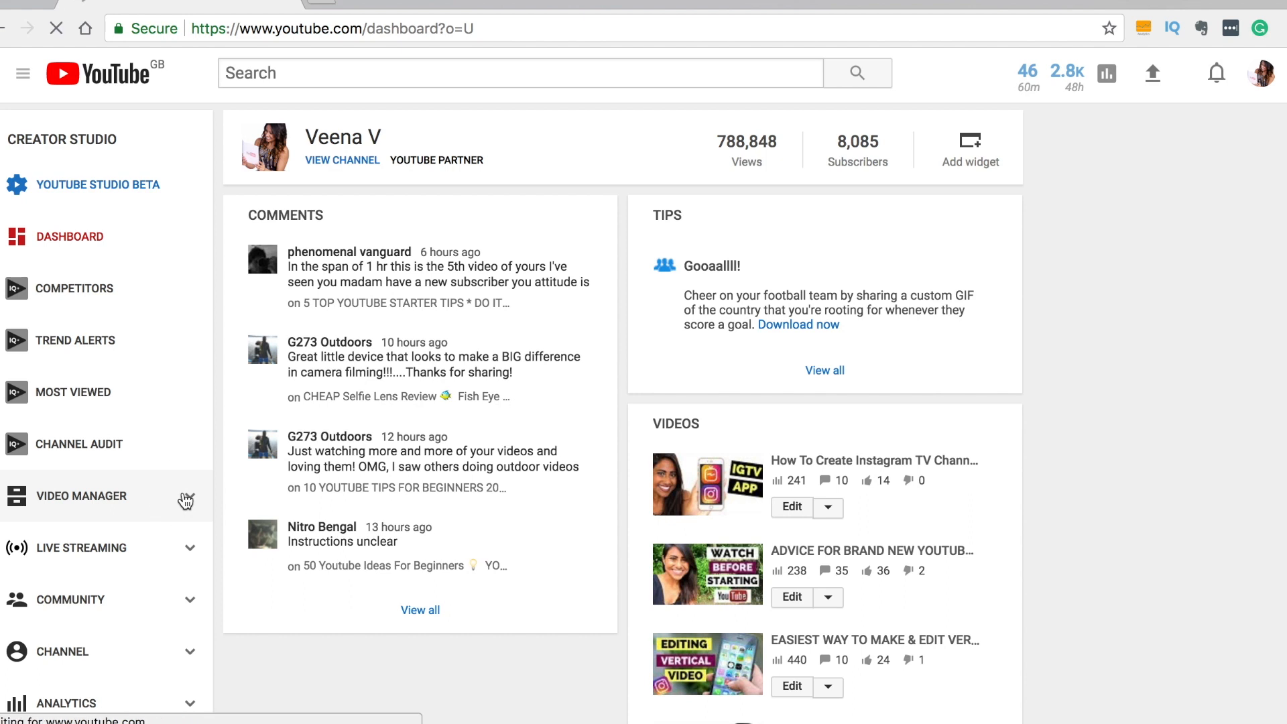
pyautogui.click(81, 496)
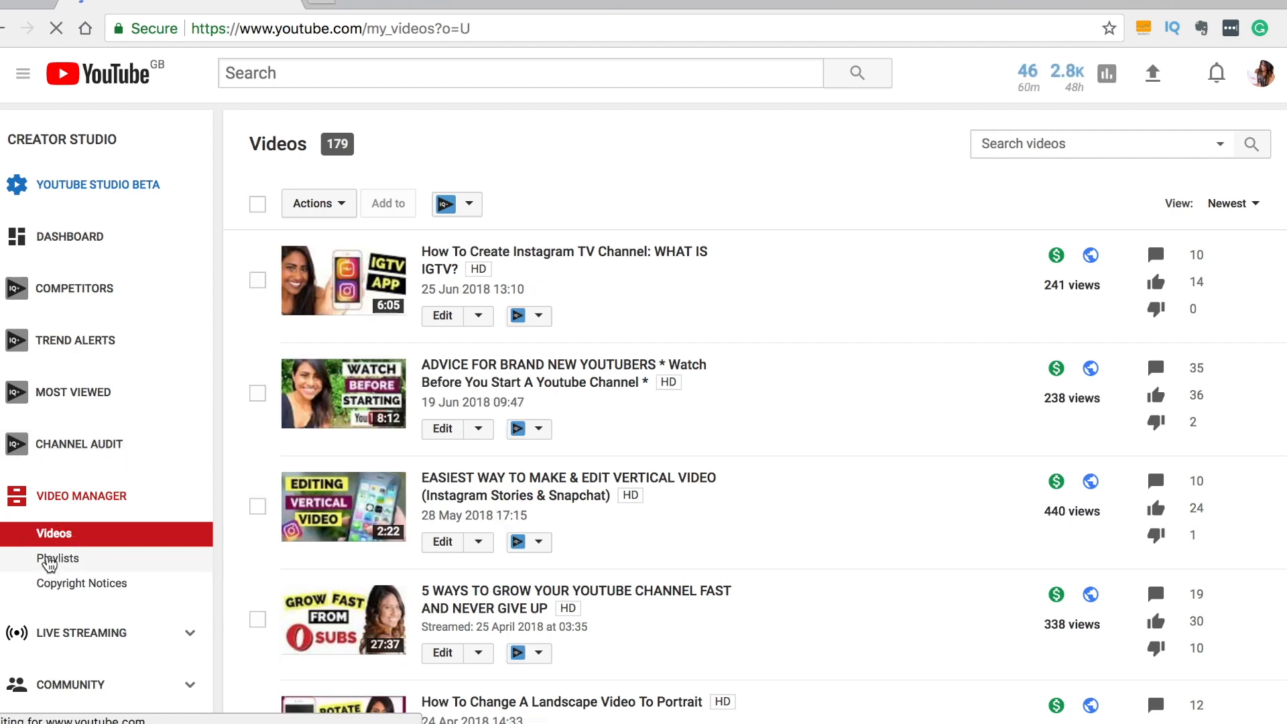
# Start a new playlist from the channel's Playlists page
pyautogui.click(58, 557)
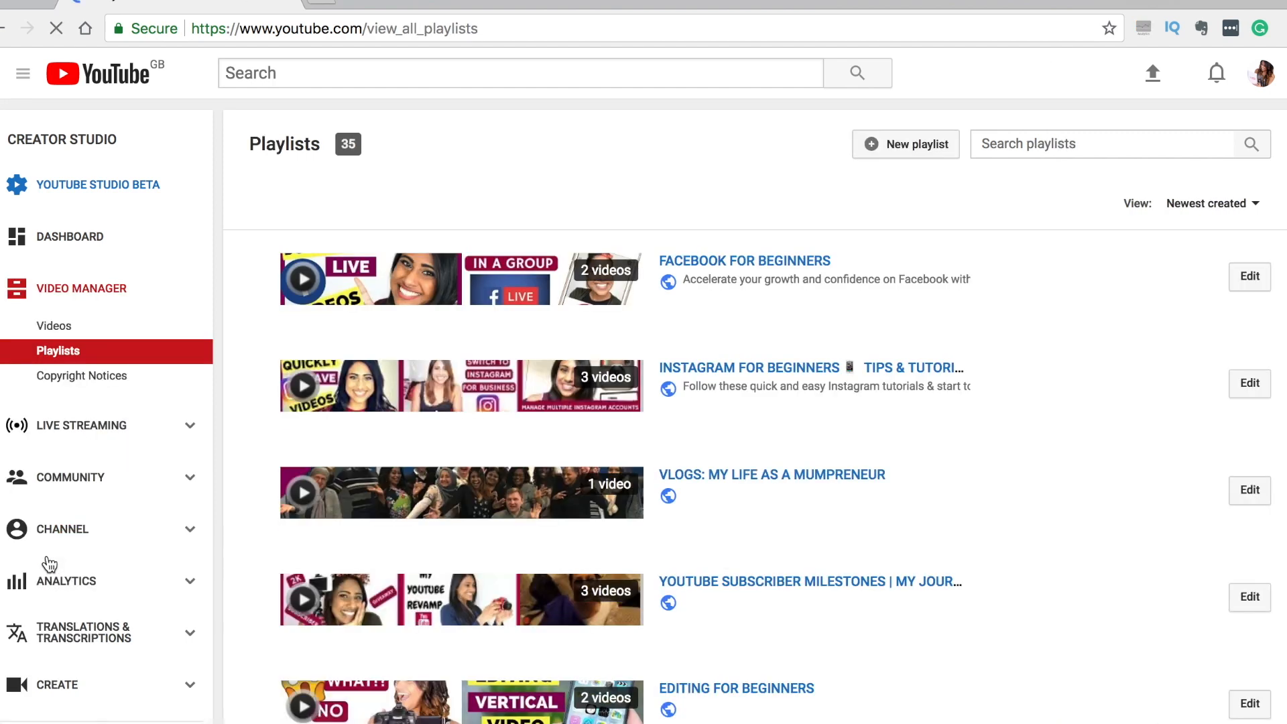
pyautogui.scroll(-3)
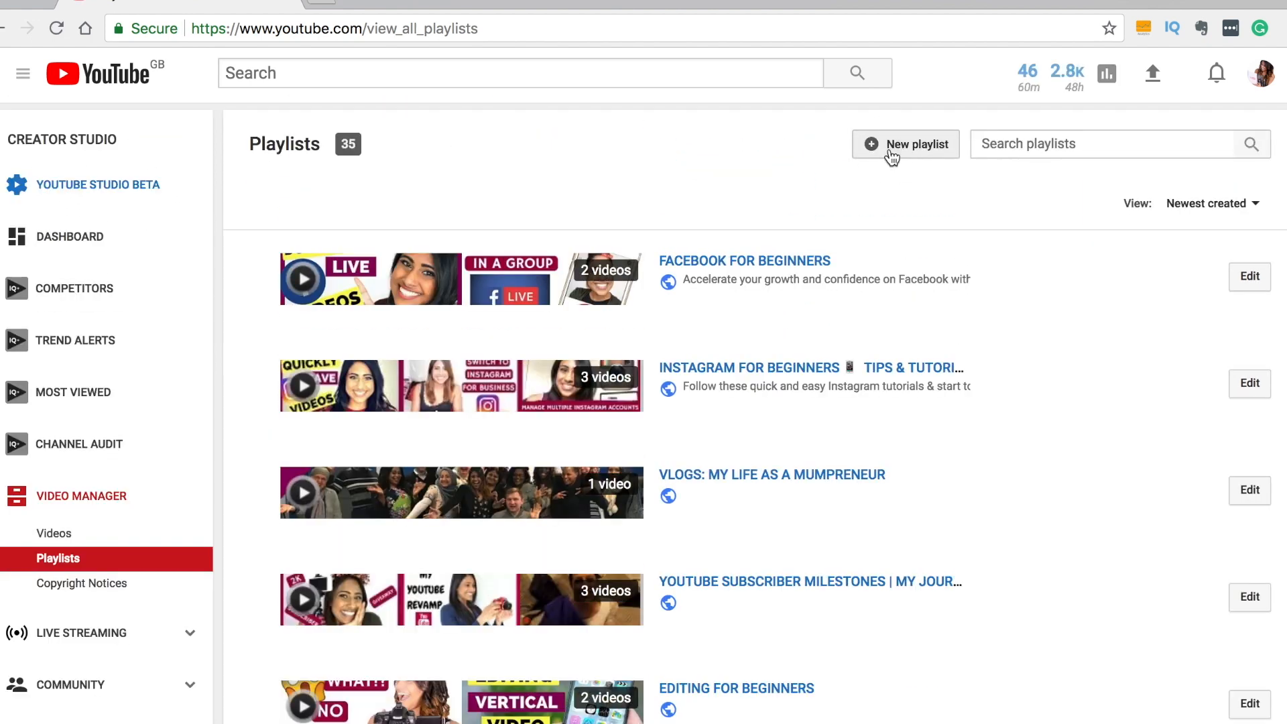
pyautogui.click(904, 143)
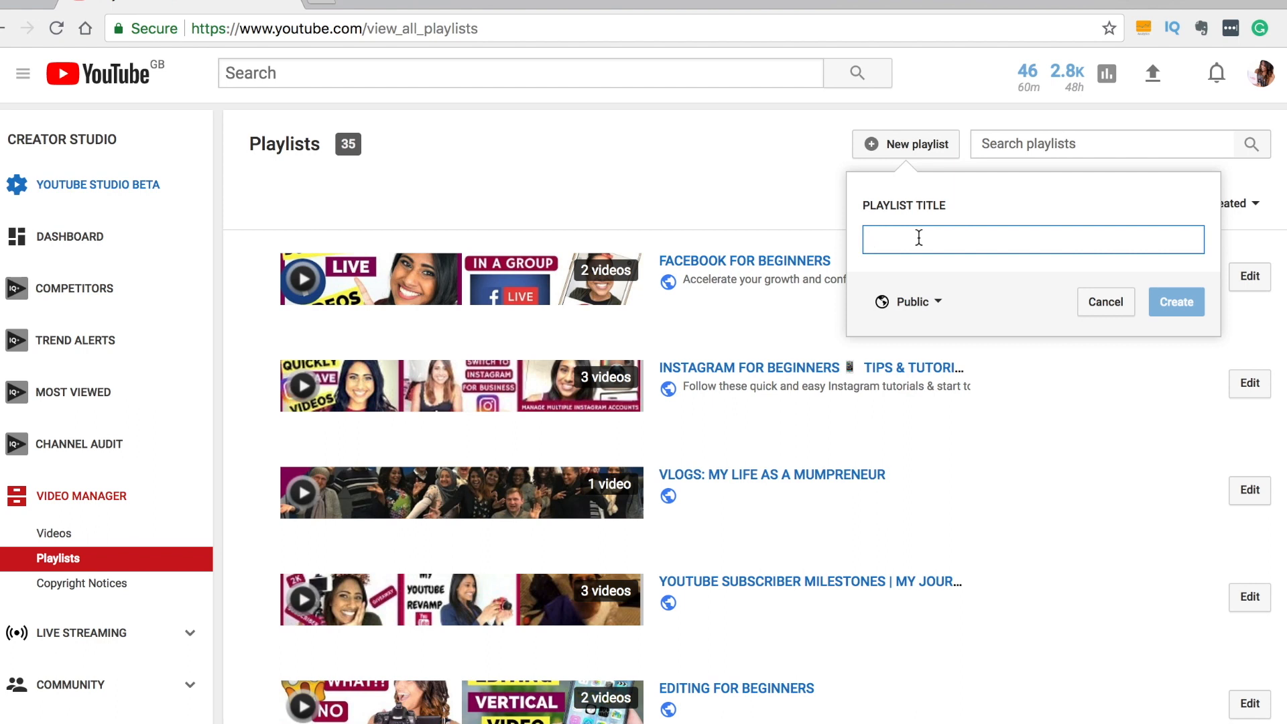
# Title the playlist 'BEGINNERS GUIDE TO IGTV - INSTAGRAM TV' and create it as public
pyautogui.write('BEGINNERS GUIDE T')
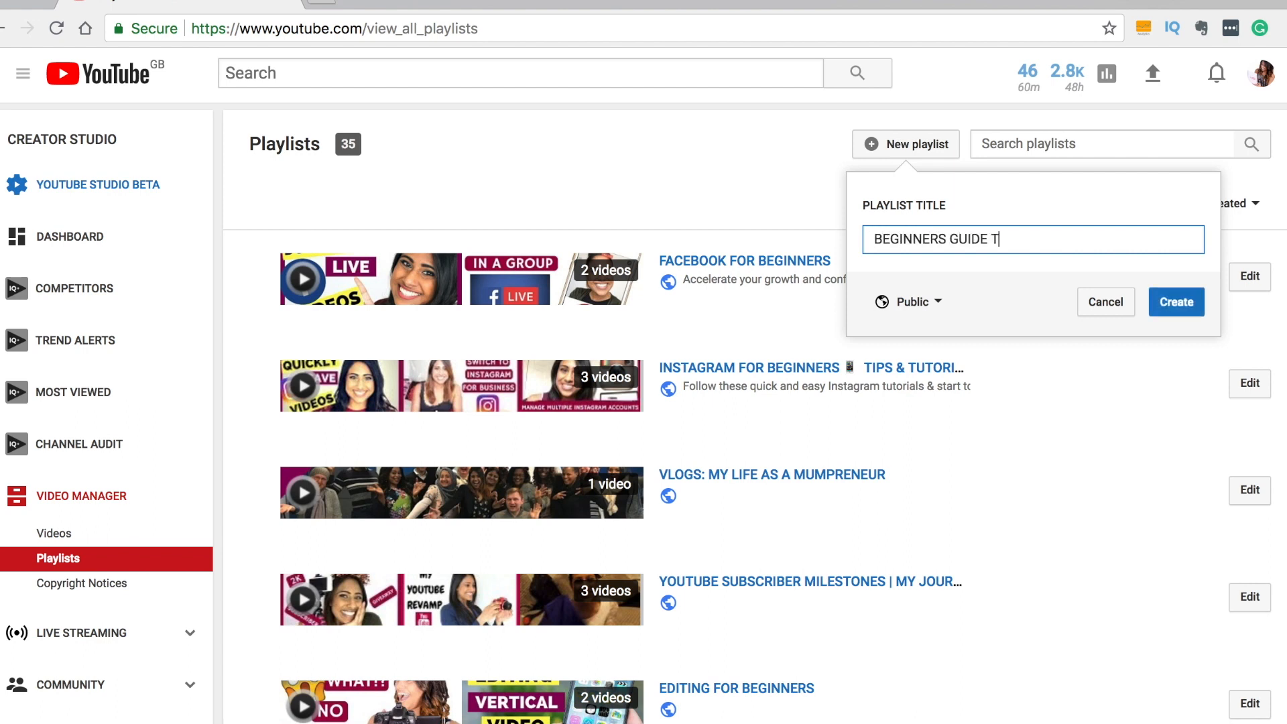
pyautogui.write('O IGTV')
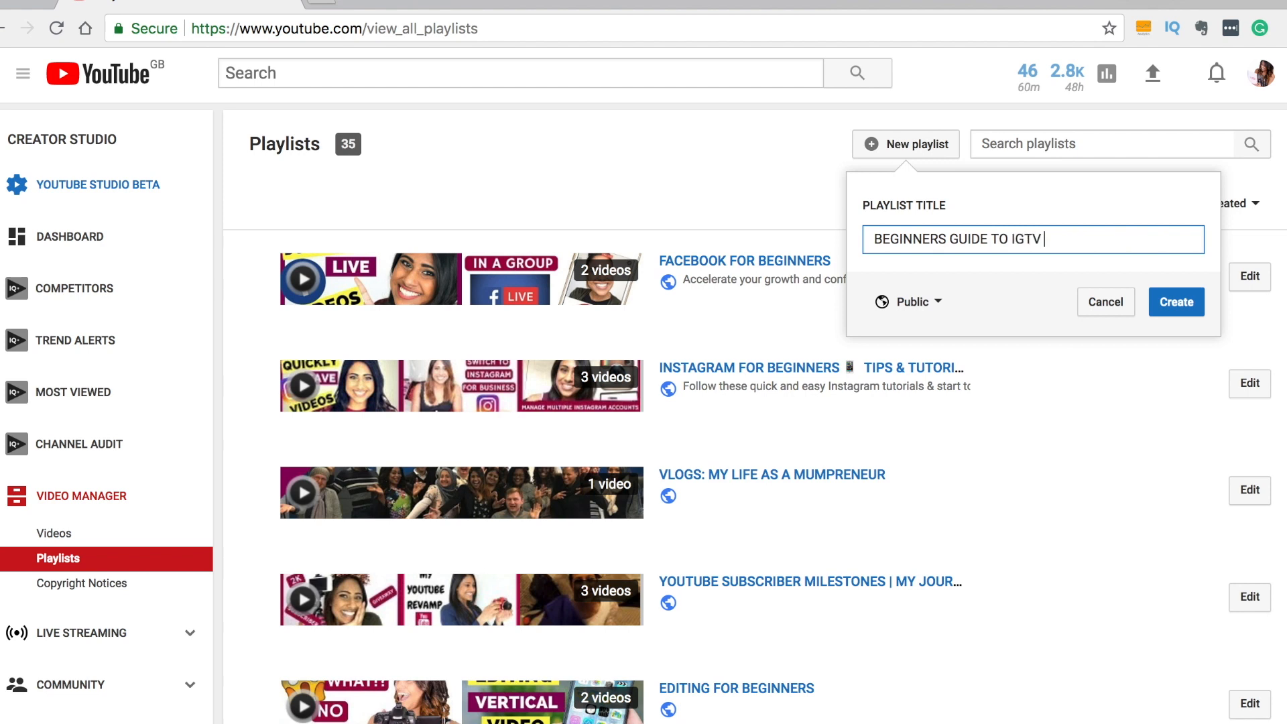
pyautogui.write('- INSTAG')
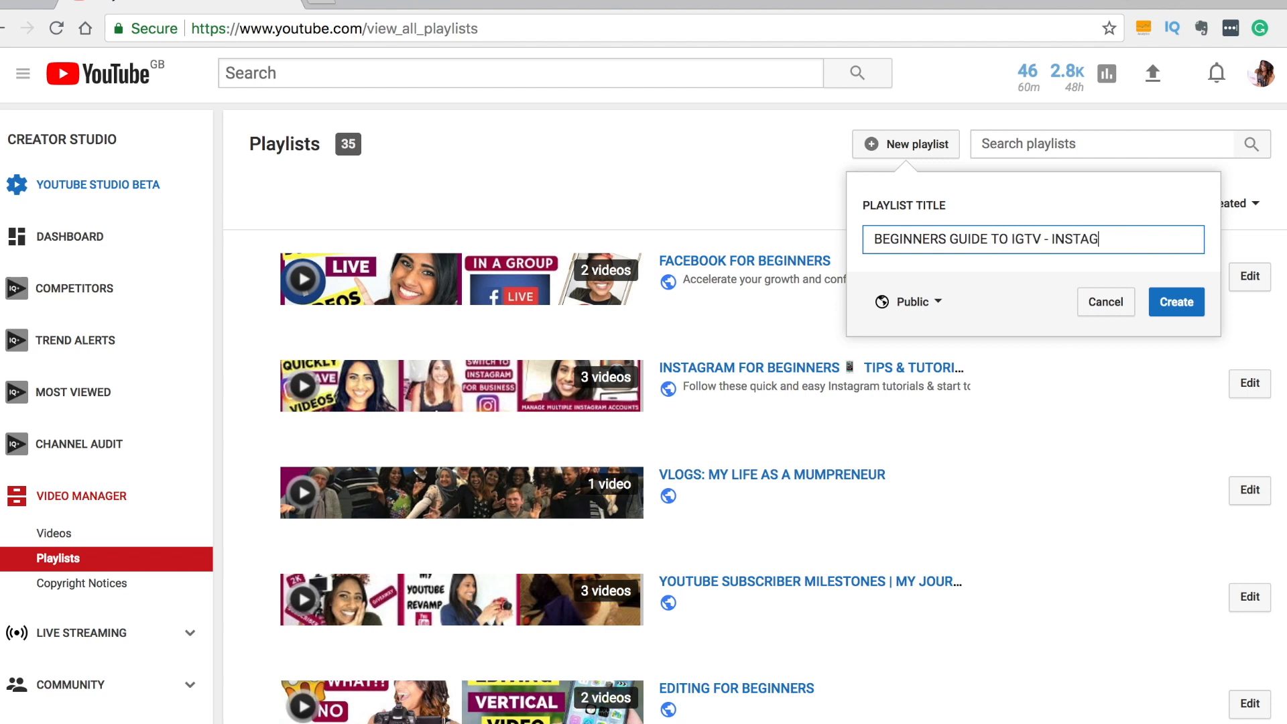
pyautogui.write('RAM TV')
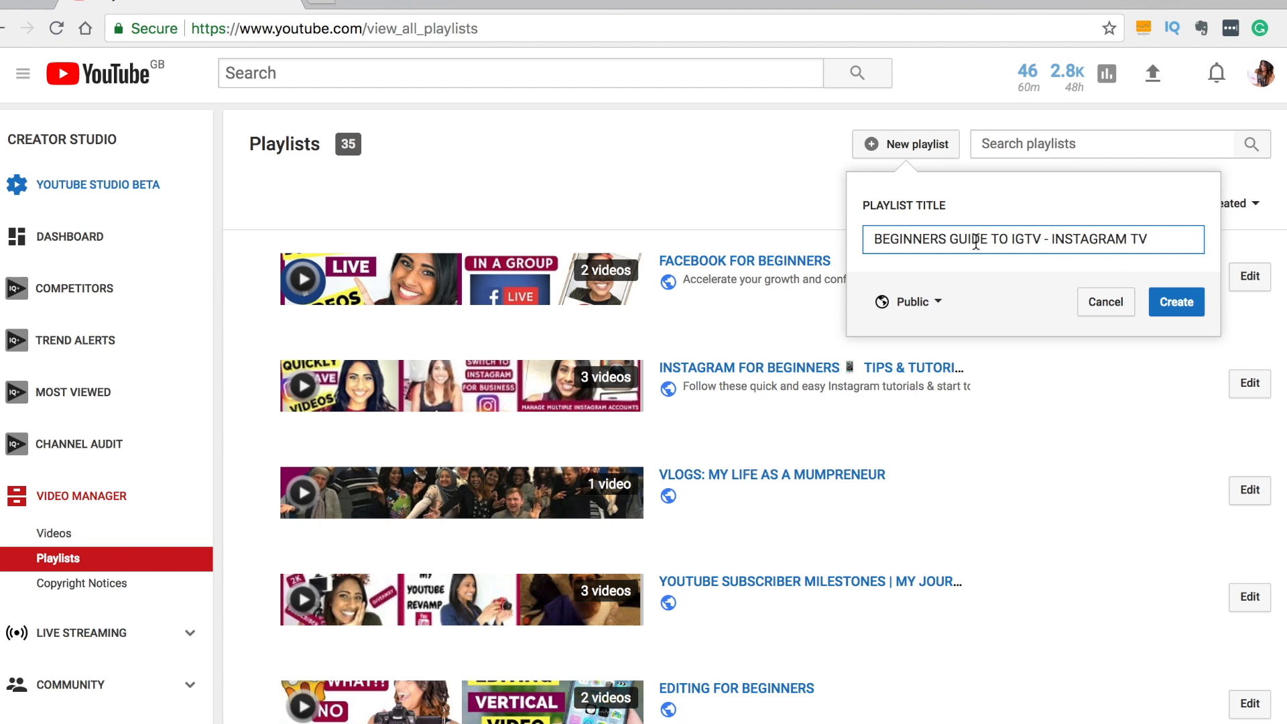
pyautogui.doubleClick(1025, 239)
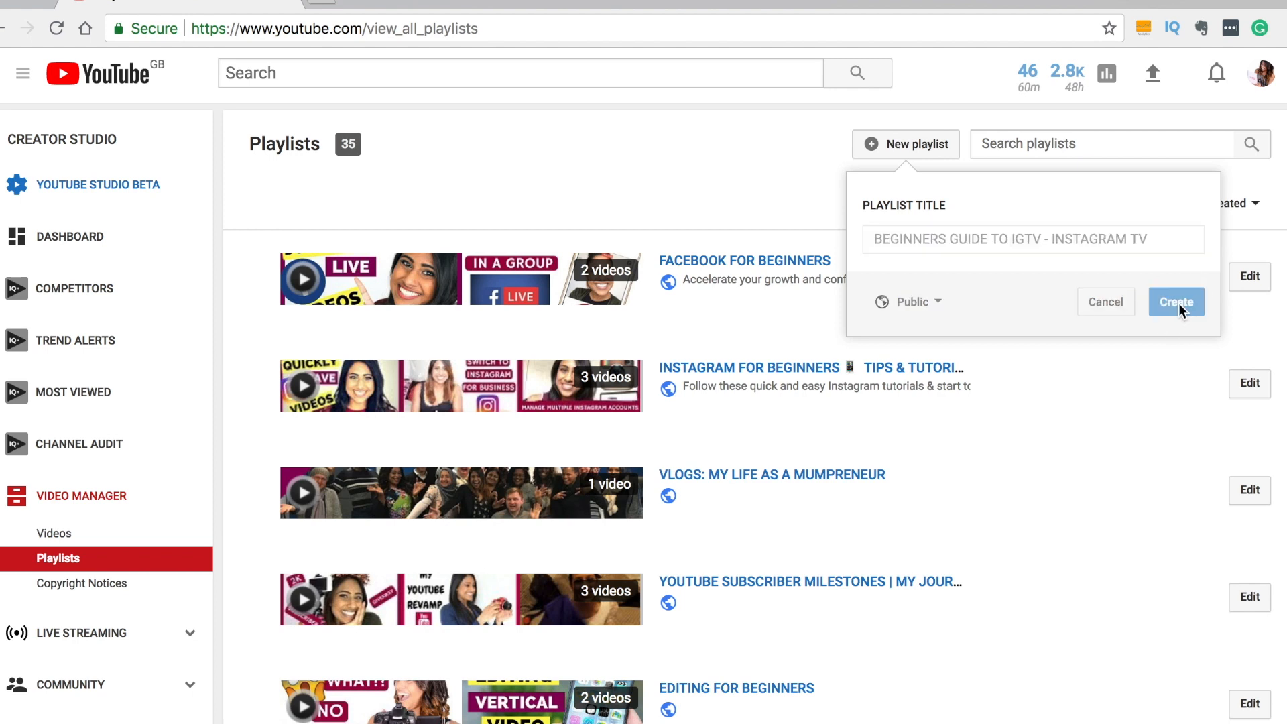
# Confirm the new playlist and bring up the Add videos dialog on its empty page
pyautogui.click(1174, 302)
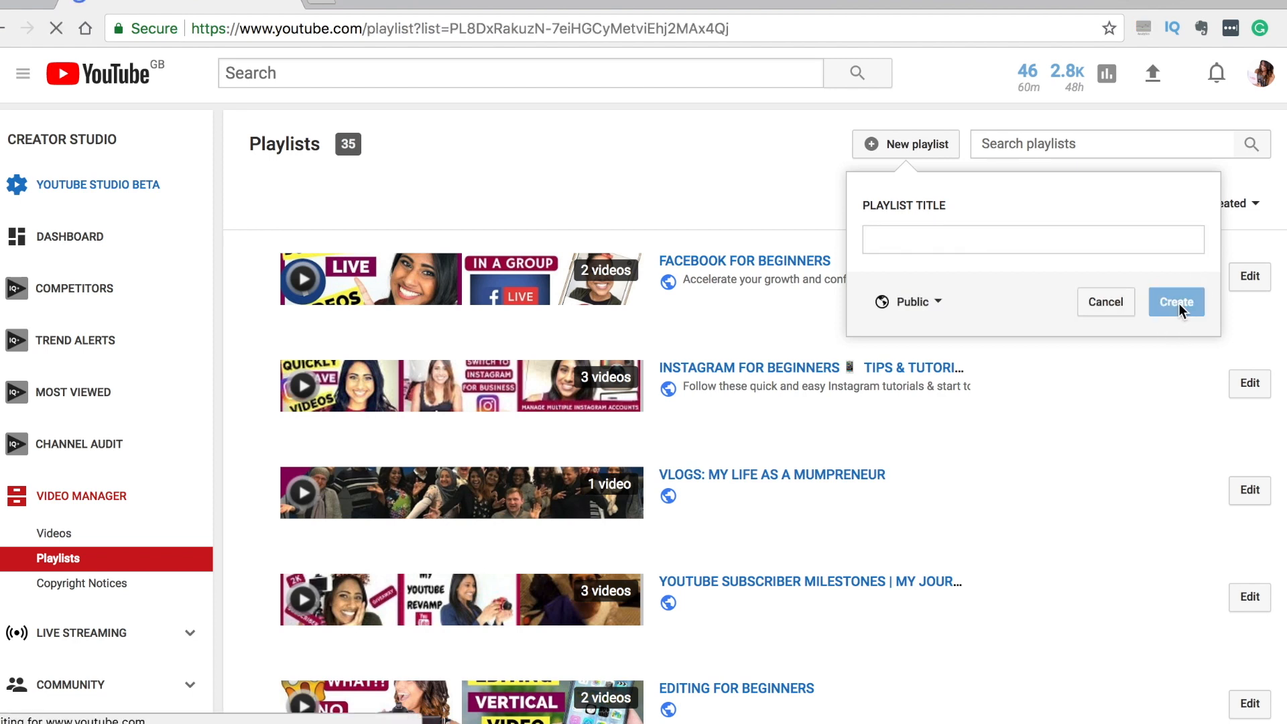
pyautogui.click(1175, 301)
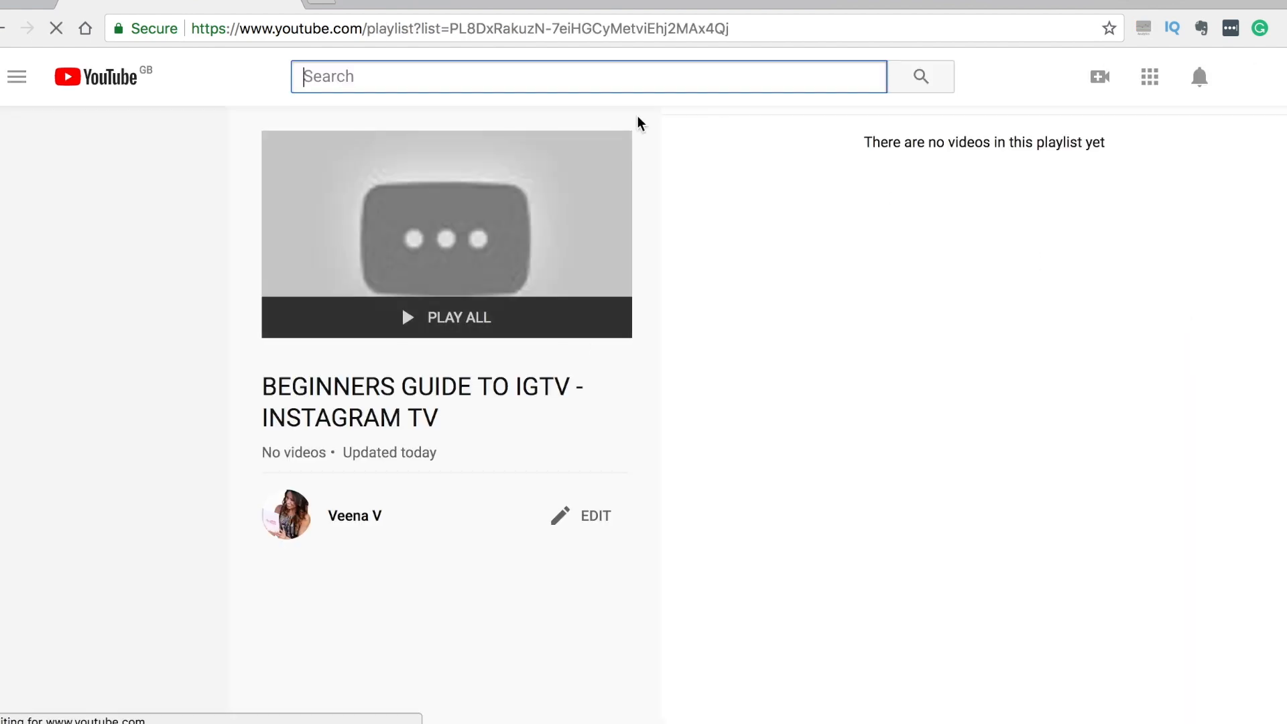
pyautogui.click(16, 76)
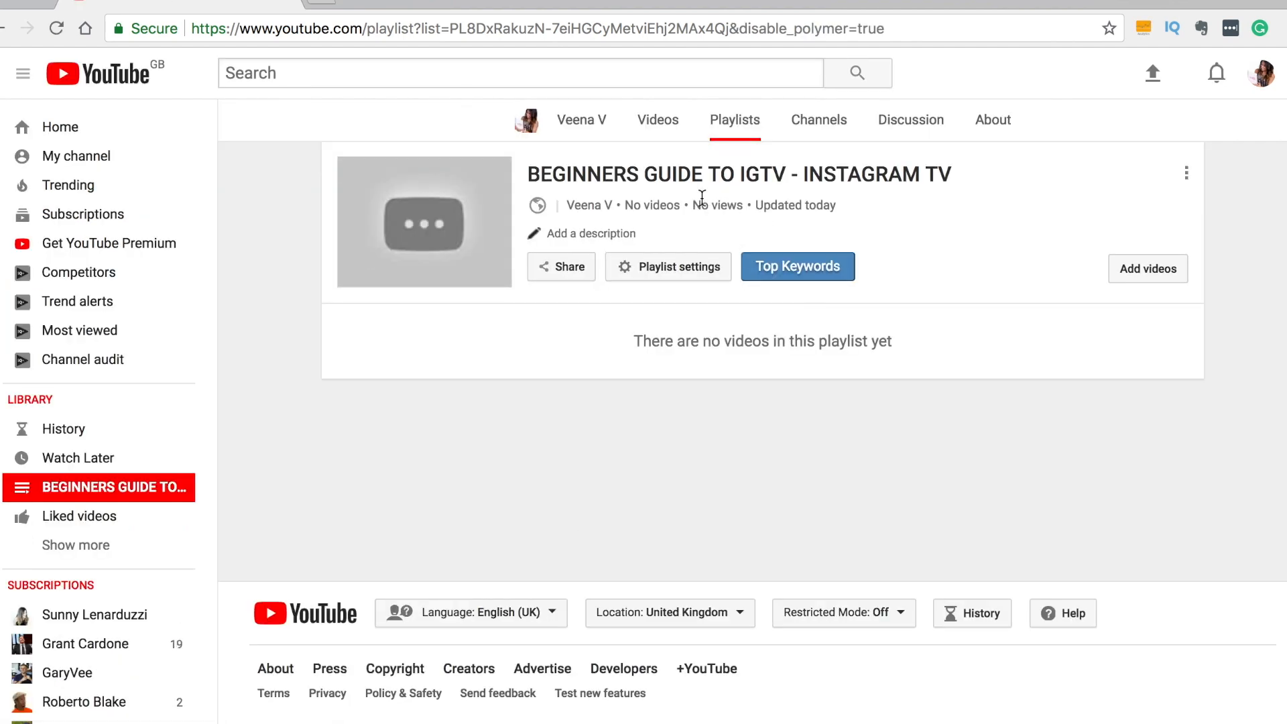
pyautogui.click(1146, 268)
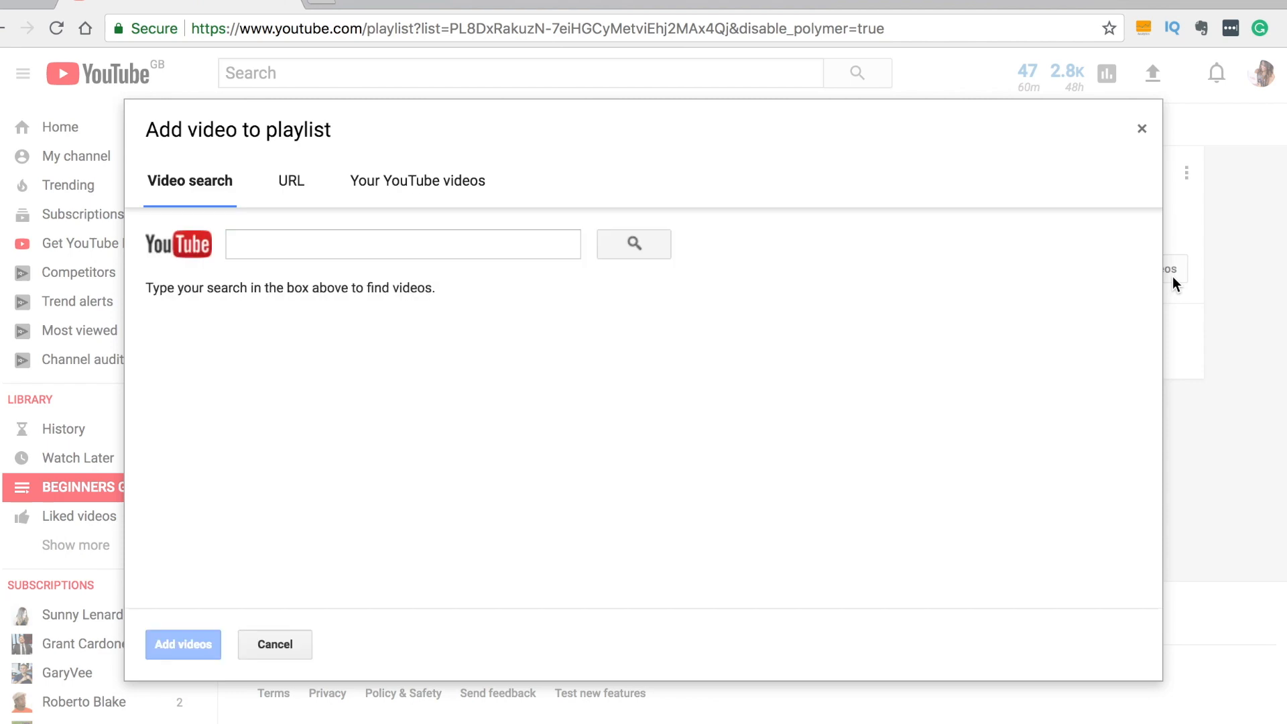
# Add the IGTV channel tutorial and vertical video editing tutorial from Your YouTube videos
pyautogui.click(417, 181)
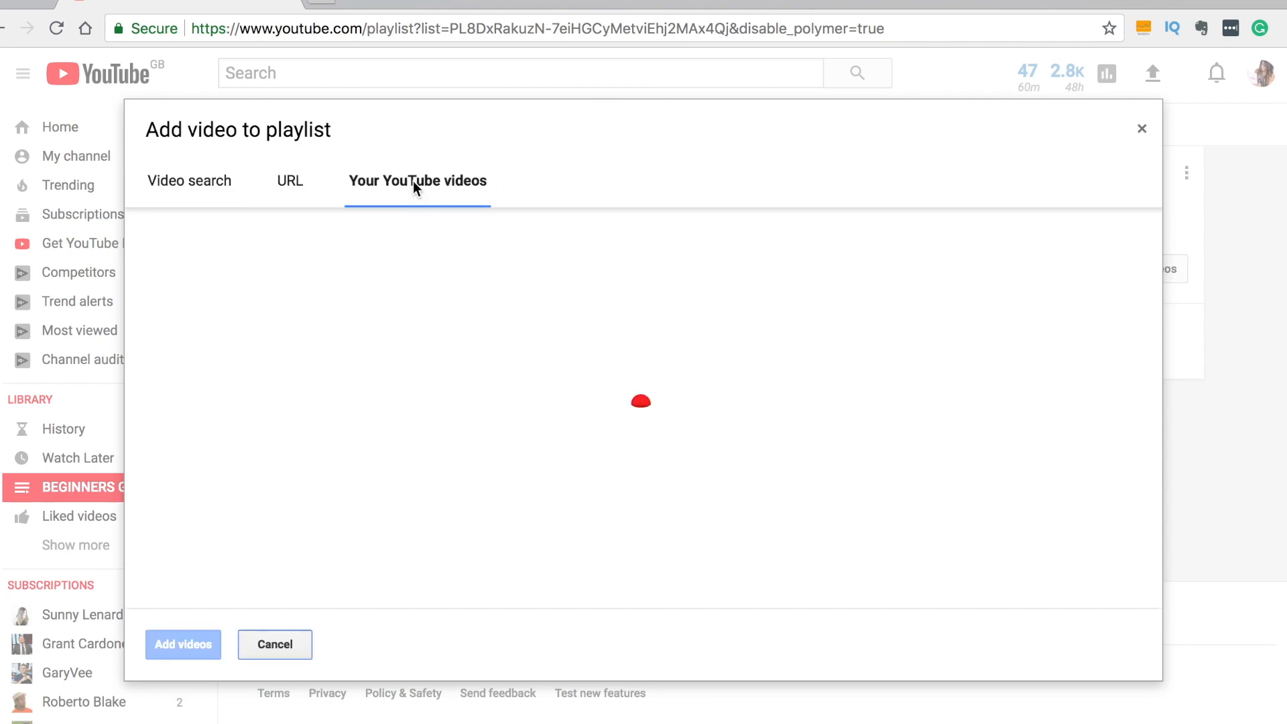
pyautogui.click(417, 181)
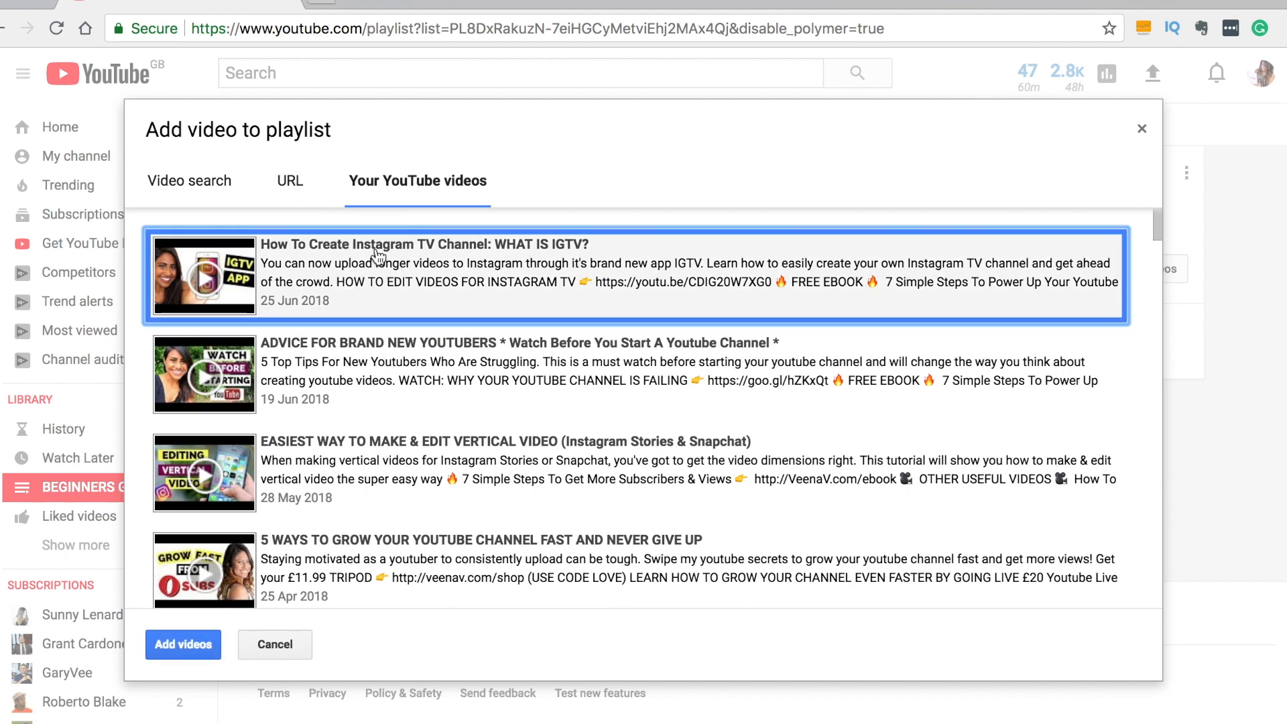
pyautogui.moveTo(349, 468)
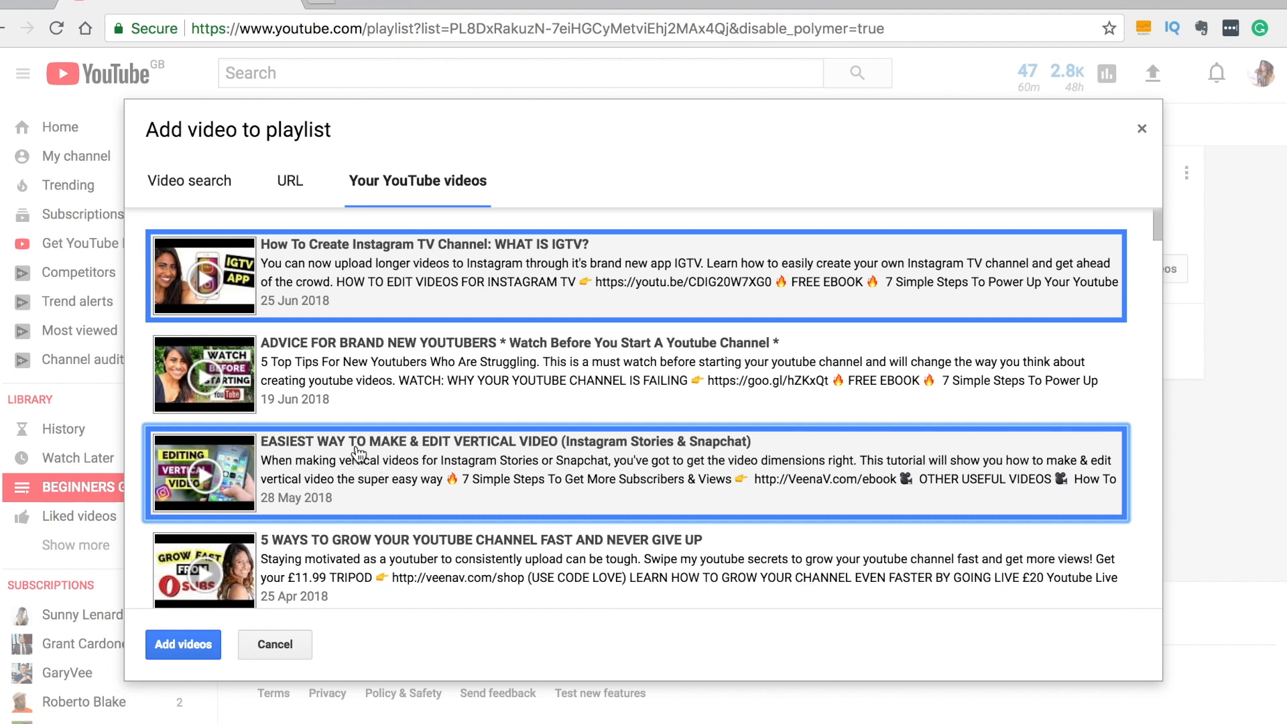
pyautogui.moveTo(426, 468)
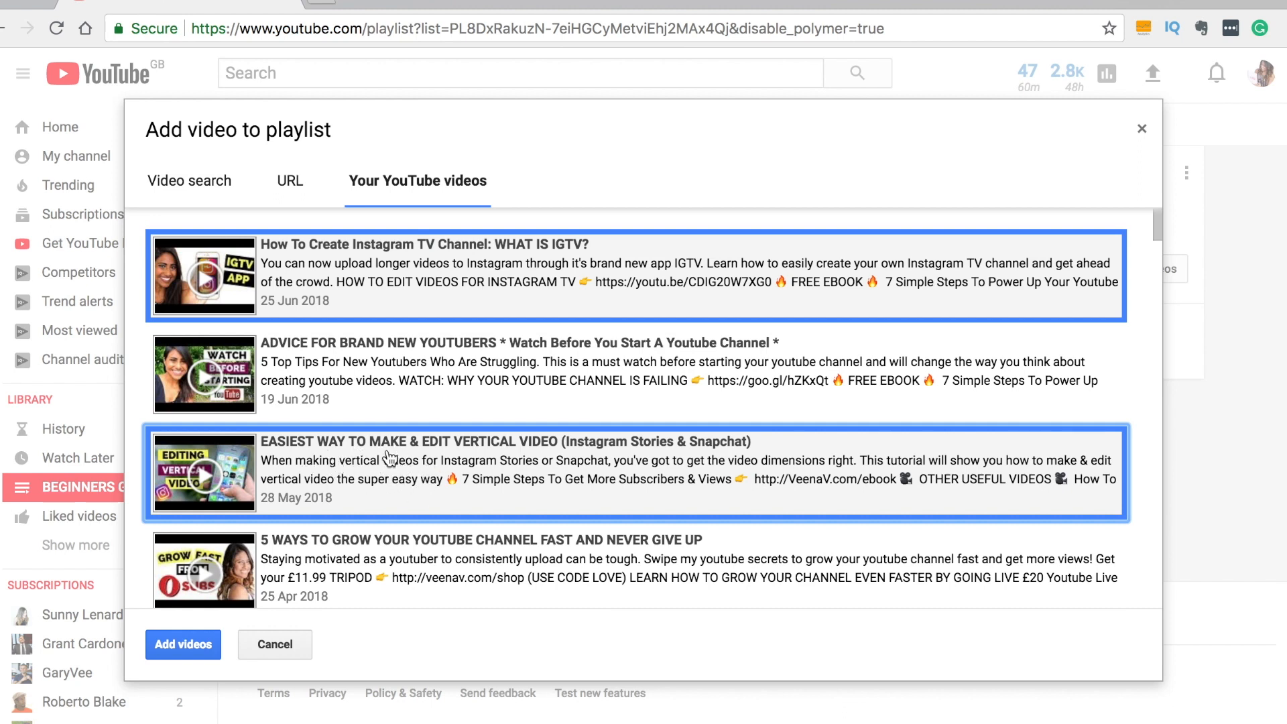
pyautogui.moveTo(197, 510)
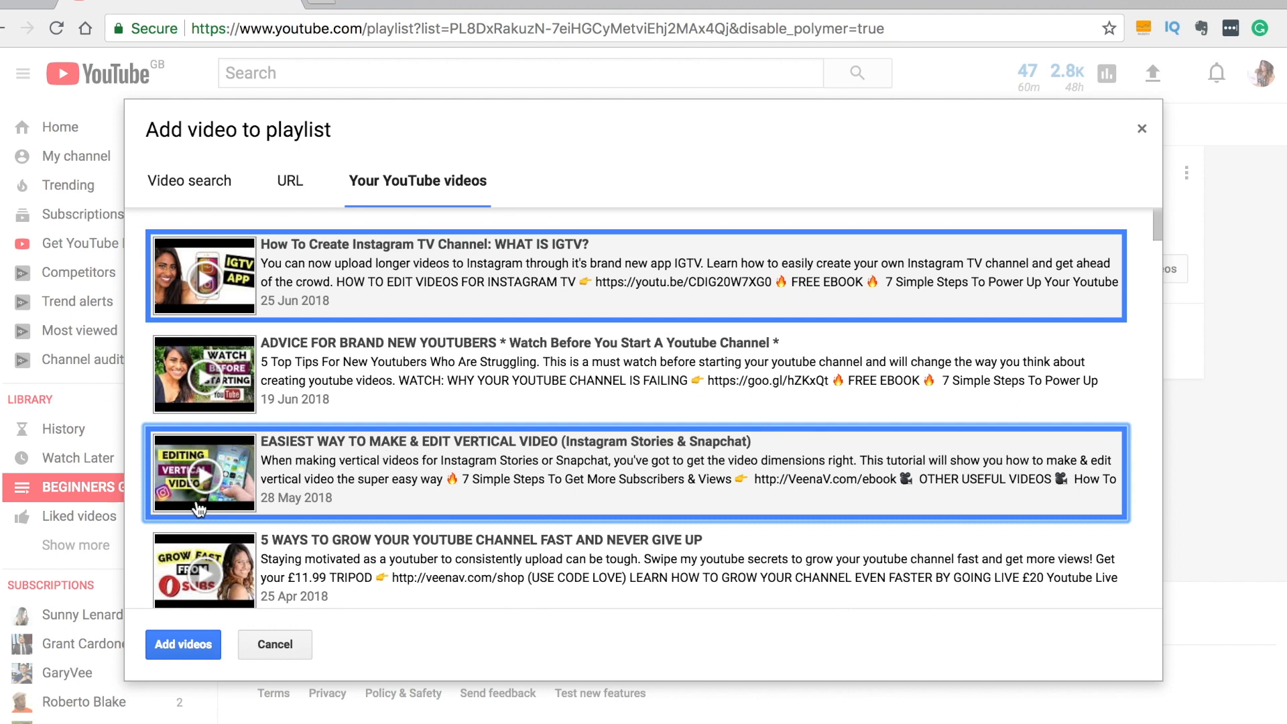
pyautogui.click(183, 644)
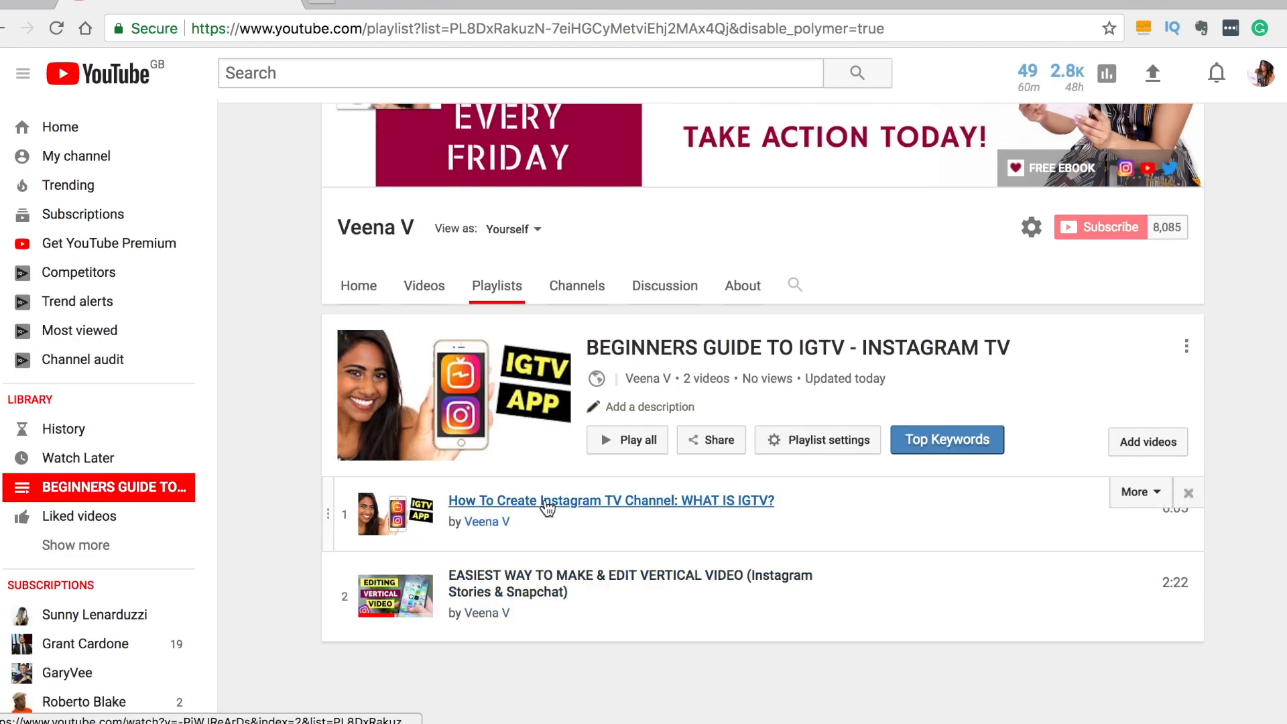
pyautogui.click(611, 500)
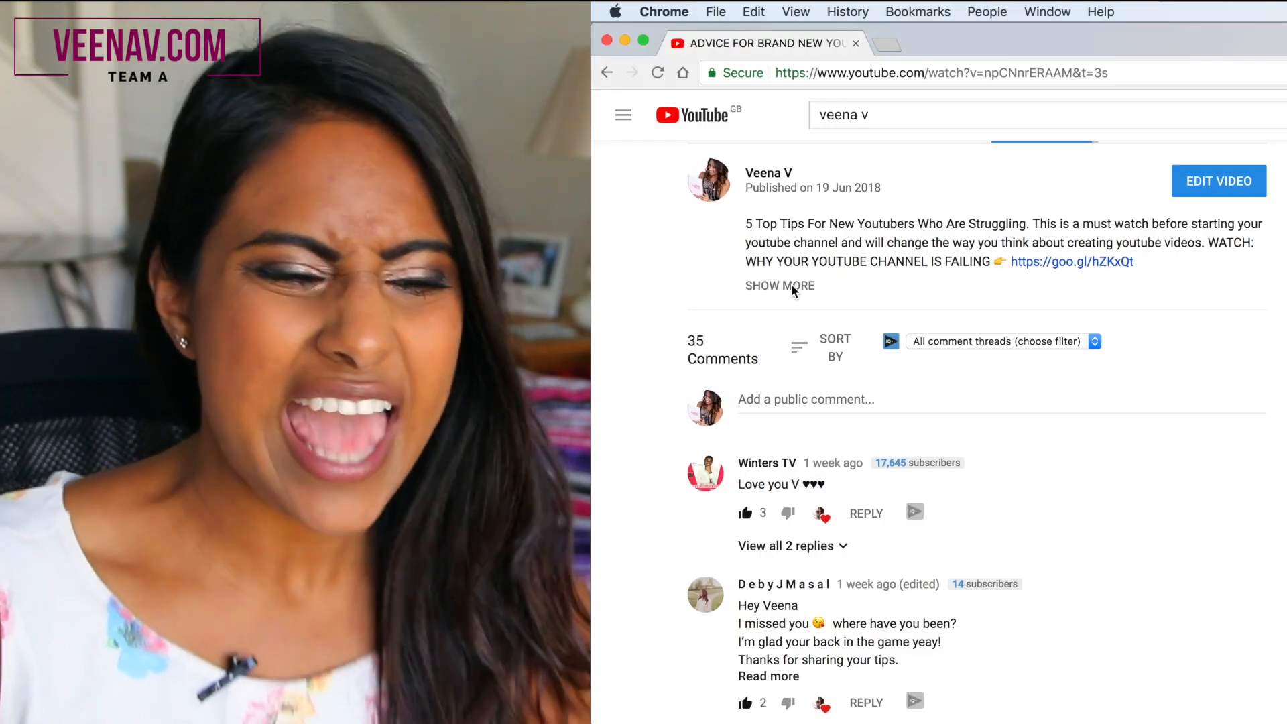
# Review the expanded video description, then return to Creator Studio via the account menu
pyautogui.click(778, 284)
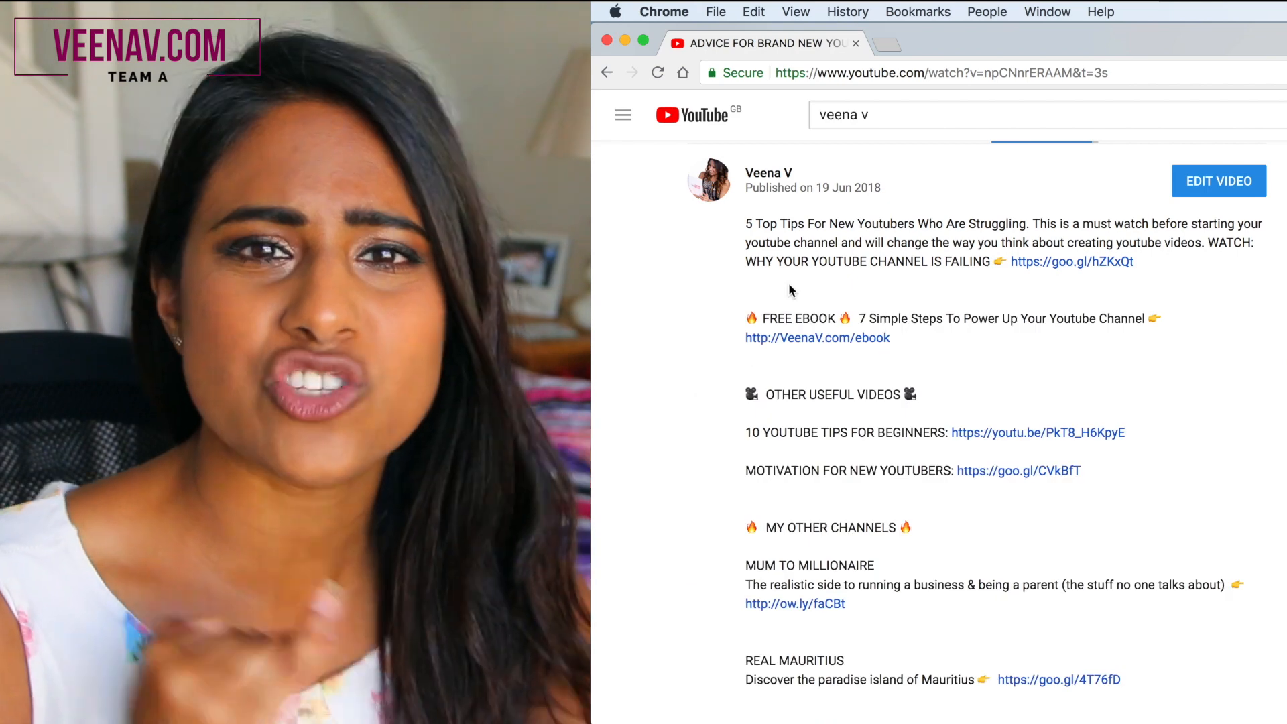
pyautogui.scroll(-3)
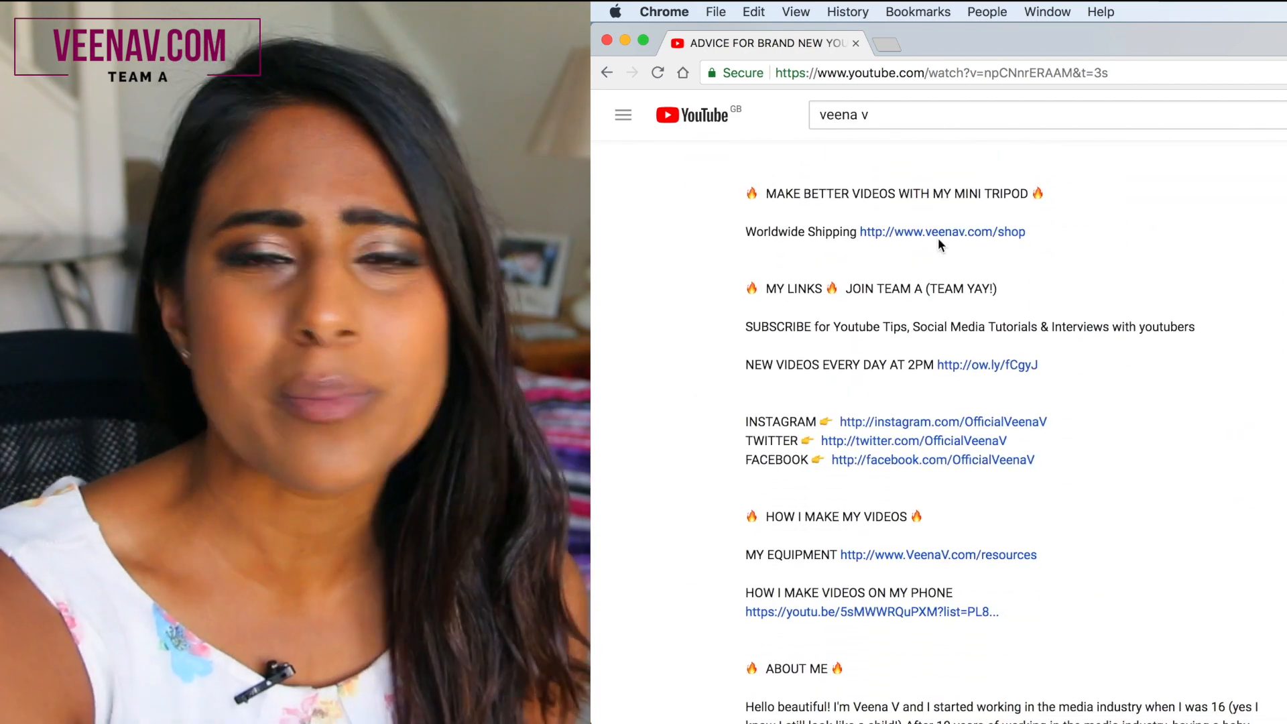
pyautogui.scroll(-3)
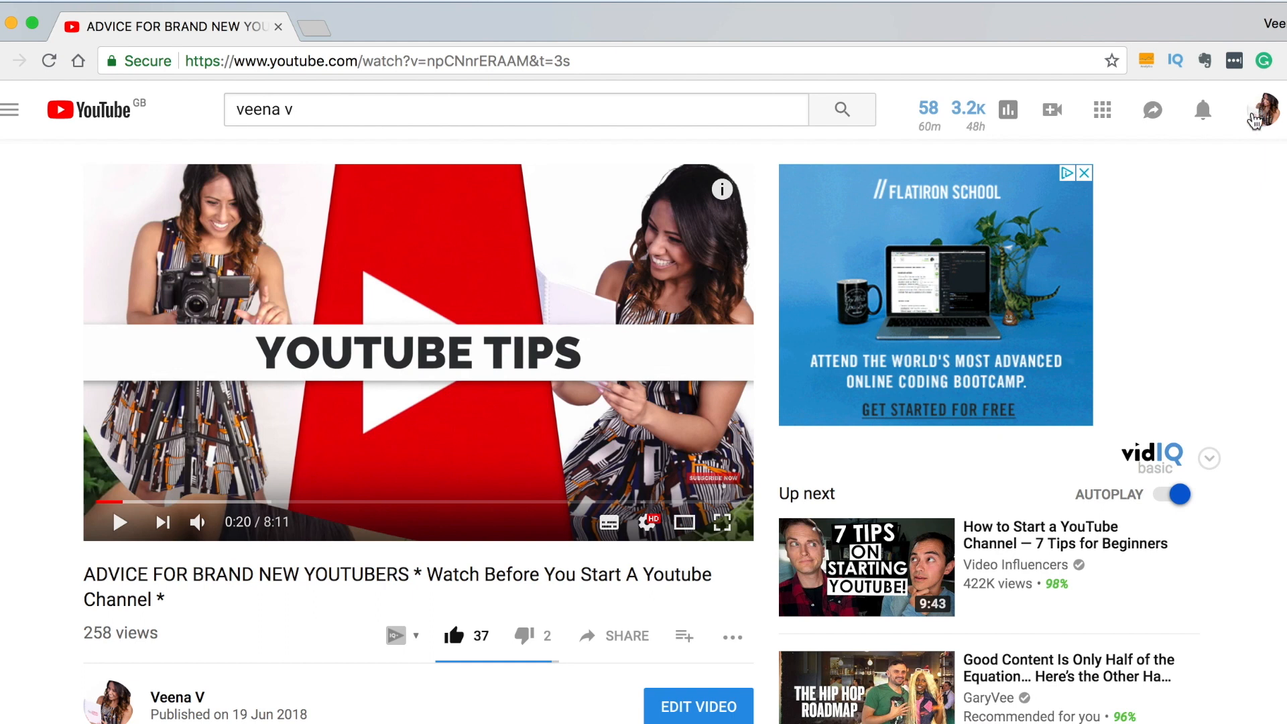
pyautogui.moveTo(1259, 115)
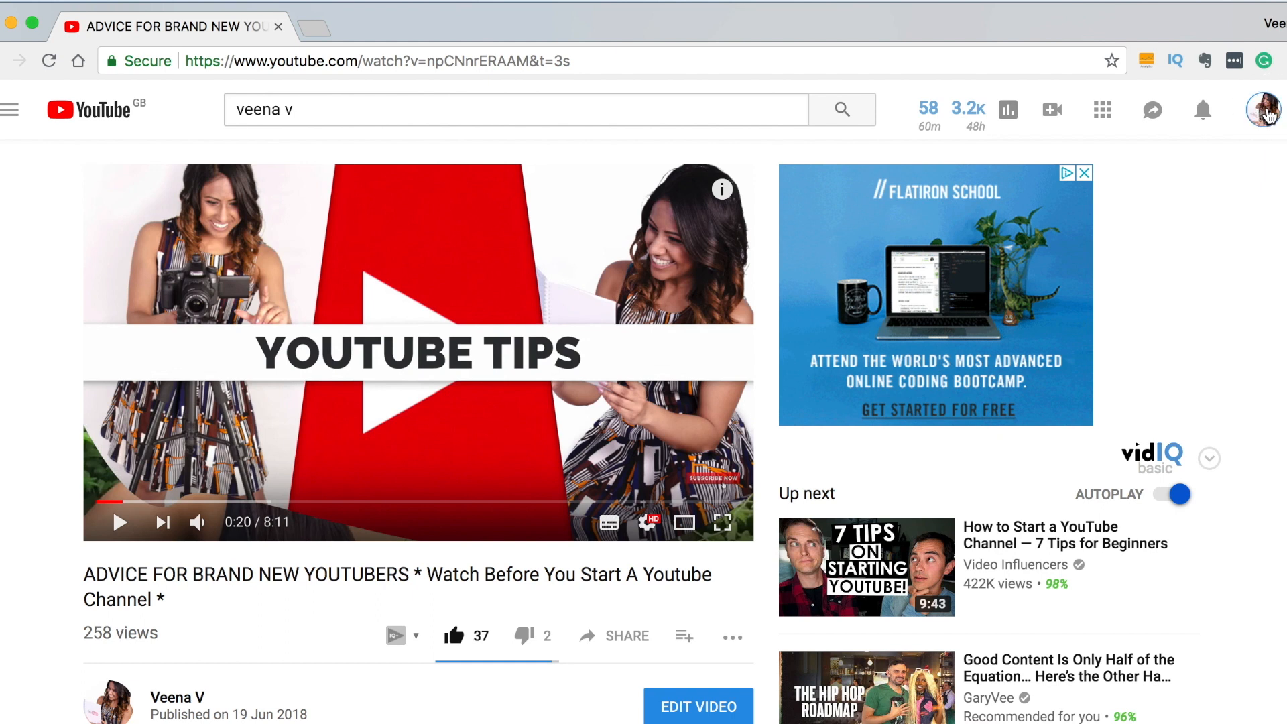
pyautogui.click(1264, 109)
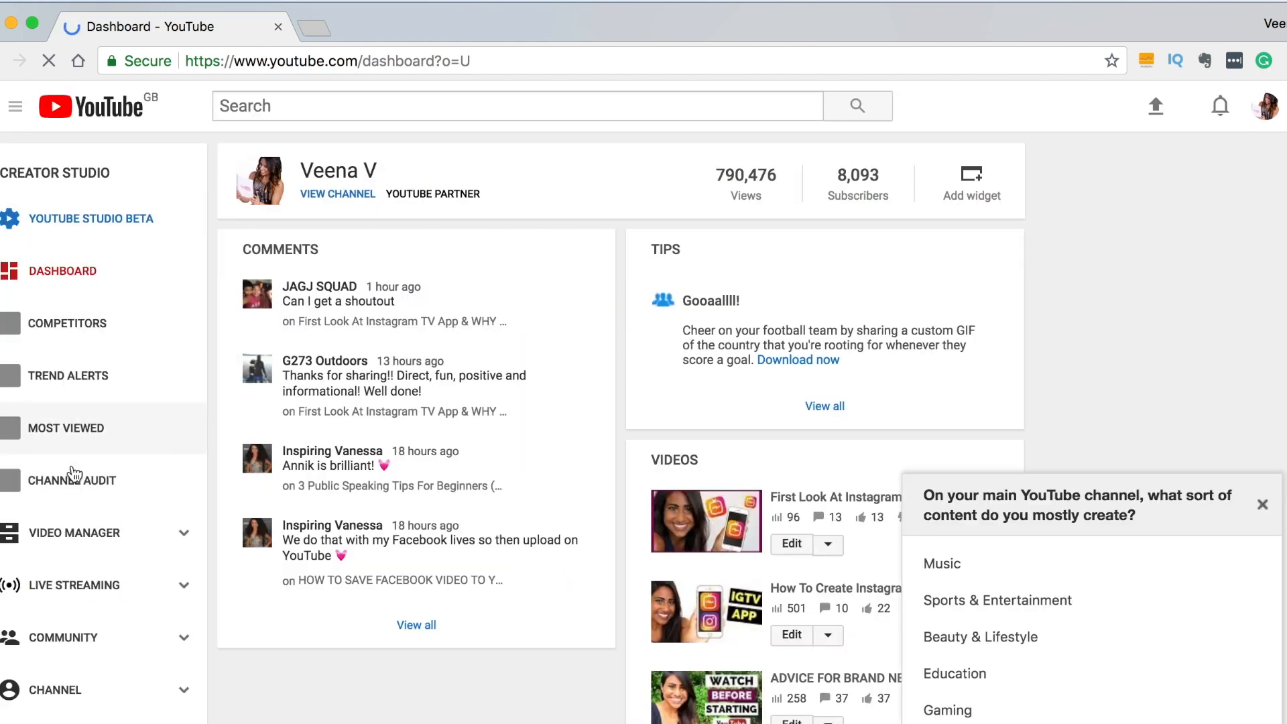
# View Channel Status and Features, then go to the channel's Upload defaults page
pyautogui.scroll(-3)
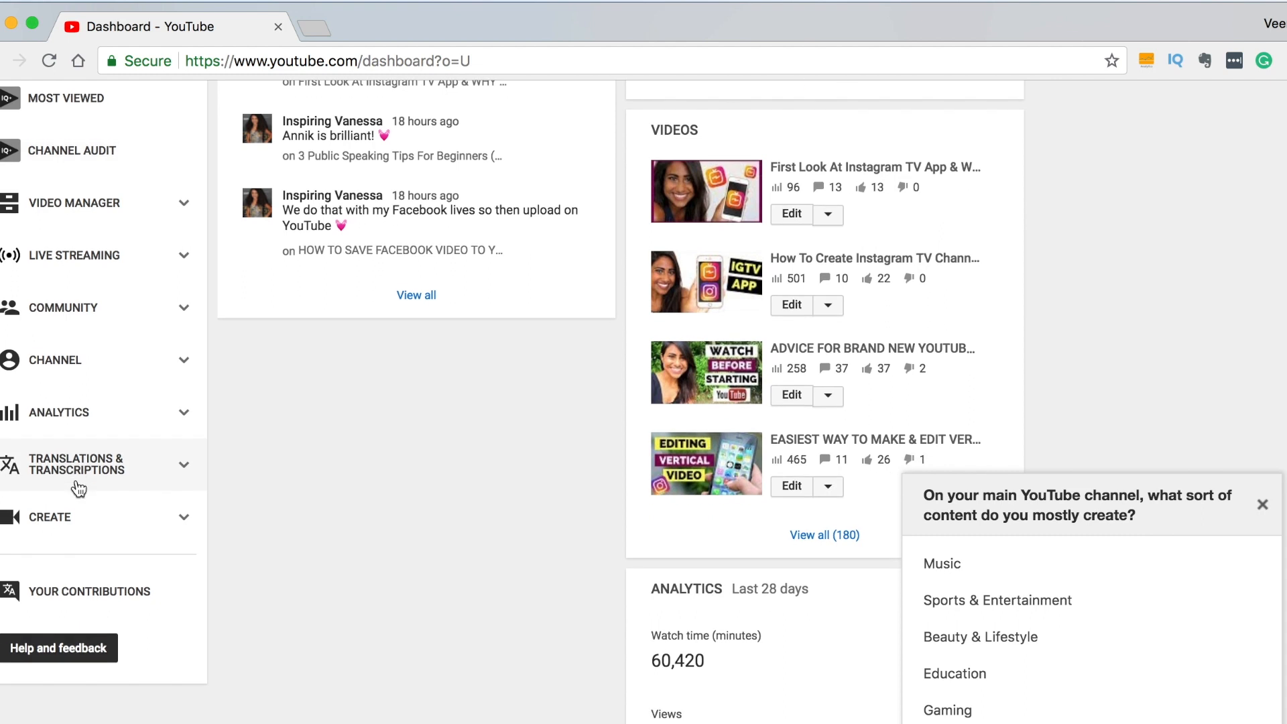
pyautogui.click(53, 359)
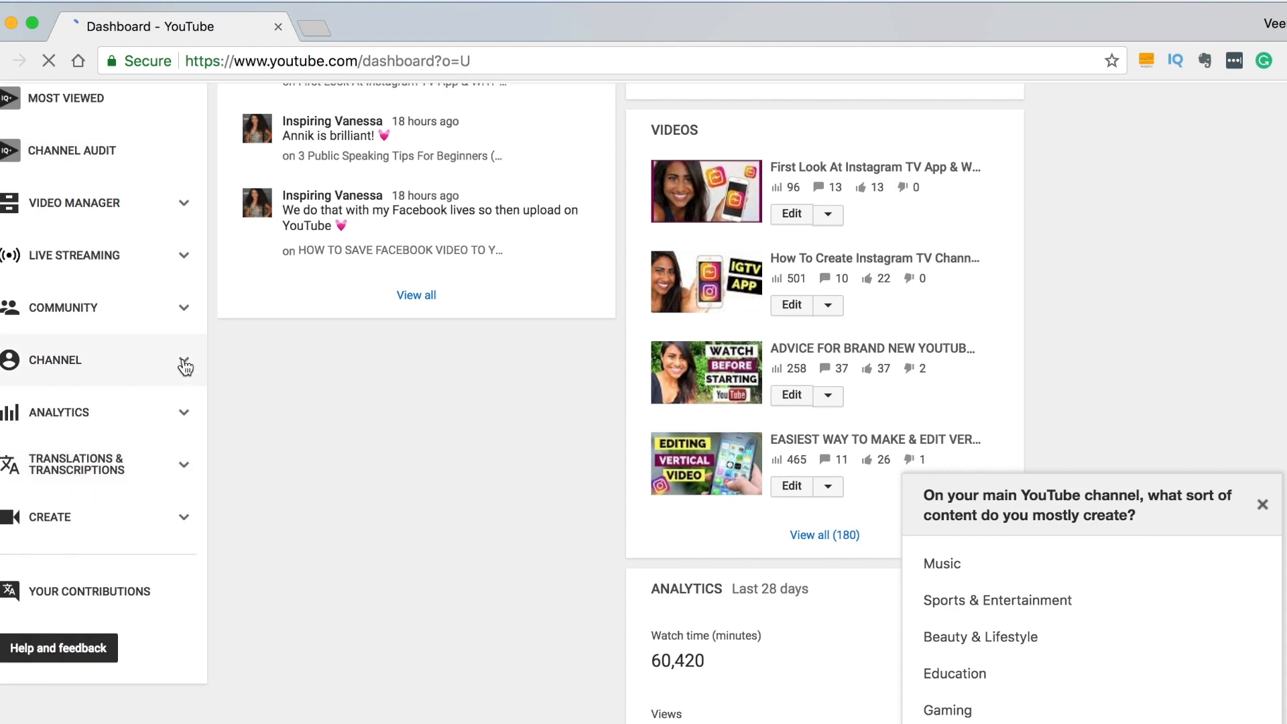
pyautogui.click(55, 359)
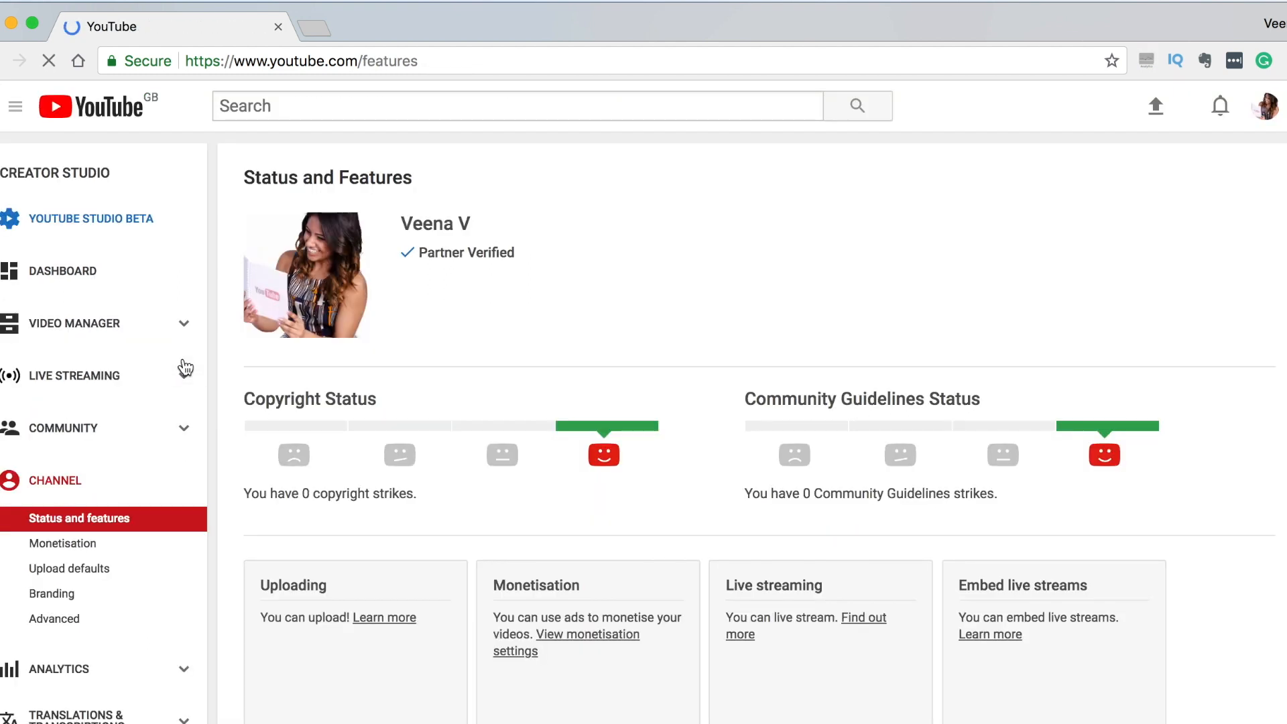
pyautogui.scroll(-3)
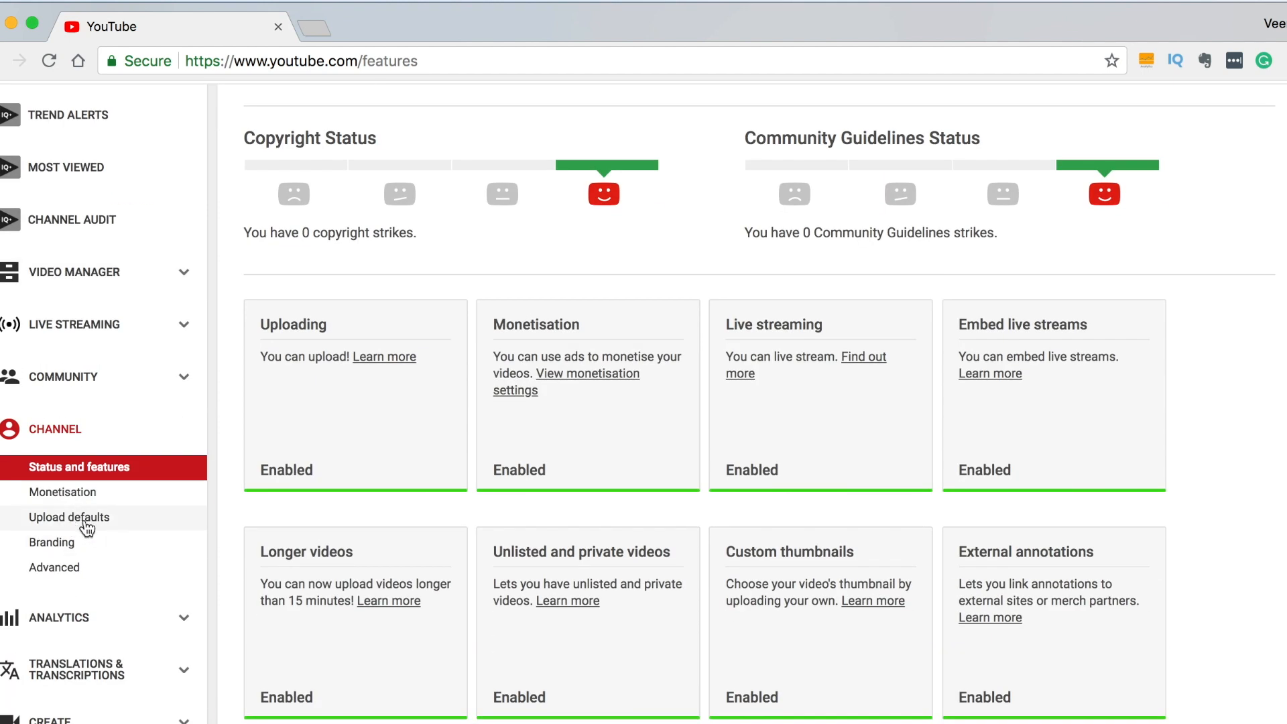
pyautogui.click(68, 518)
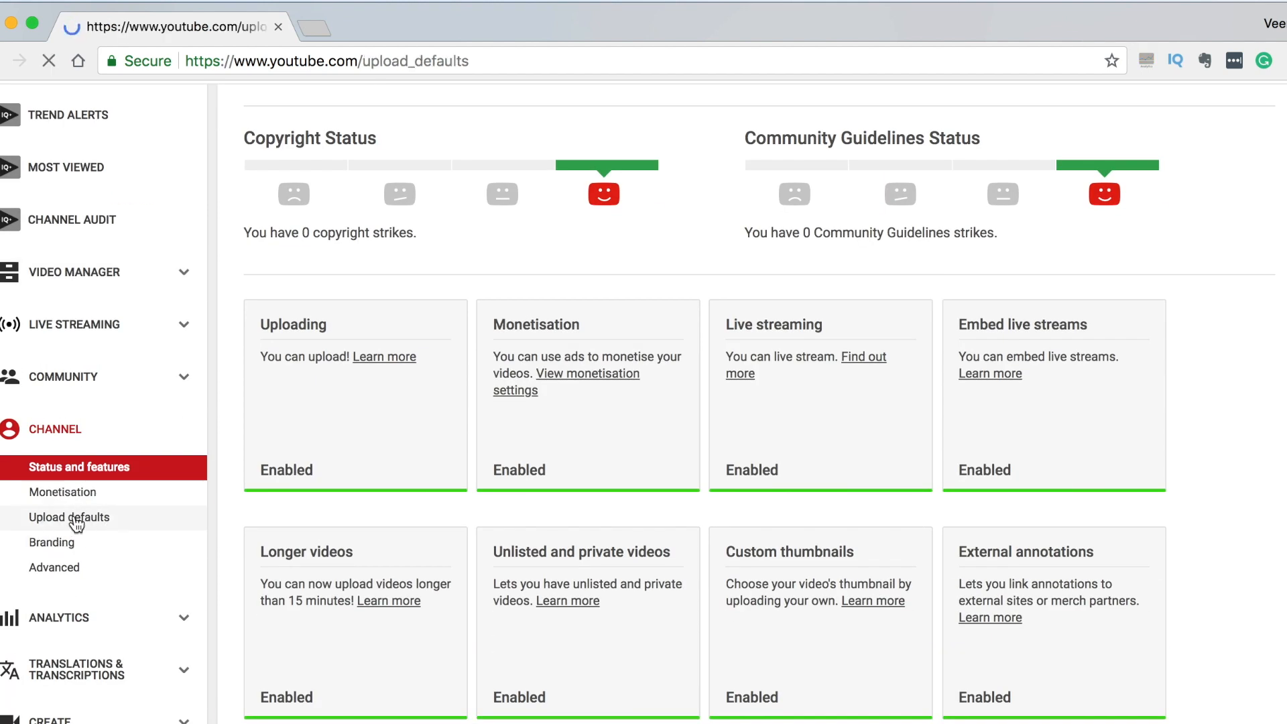
# Clear the existing default tag on Upload Defaults, keeping the standard description
pyautogui.click(68, 517)
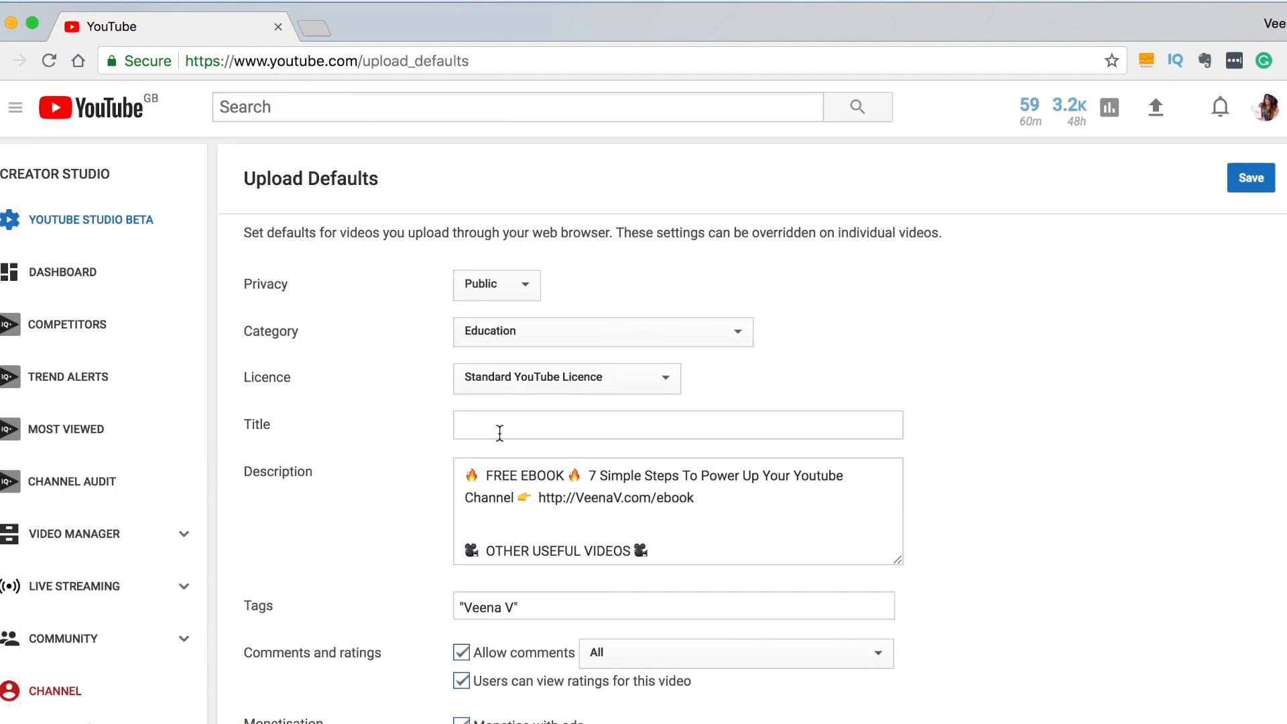
pyautogui.scroll(-3)
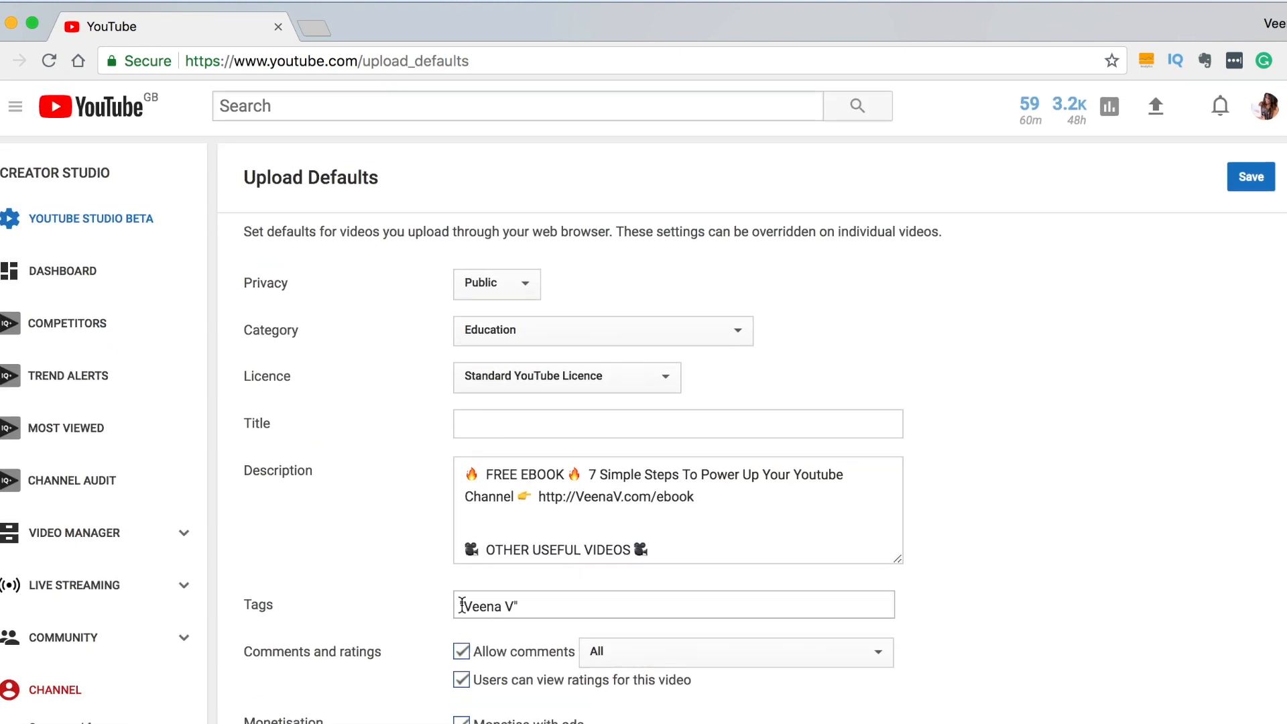
pyautogui.doubleClick(488, 606)
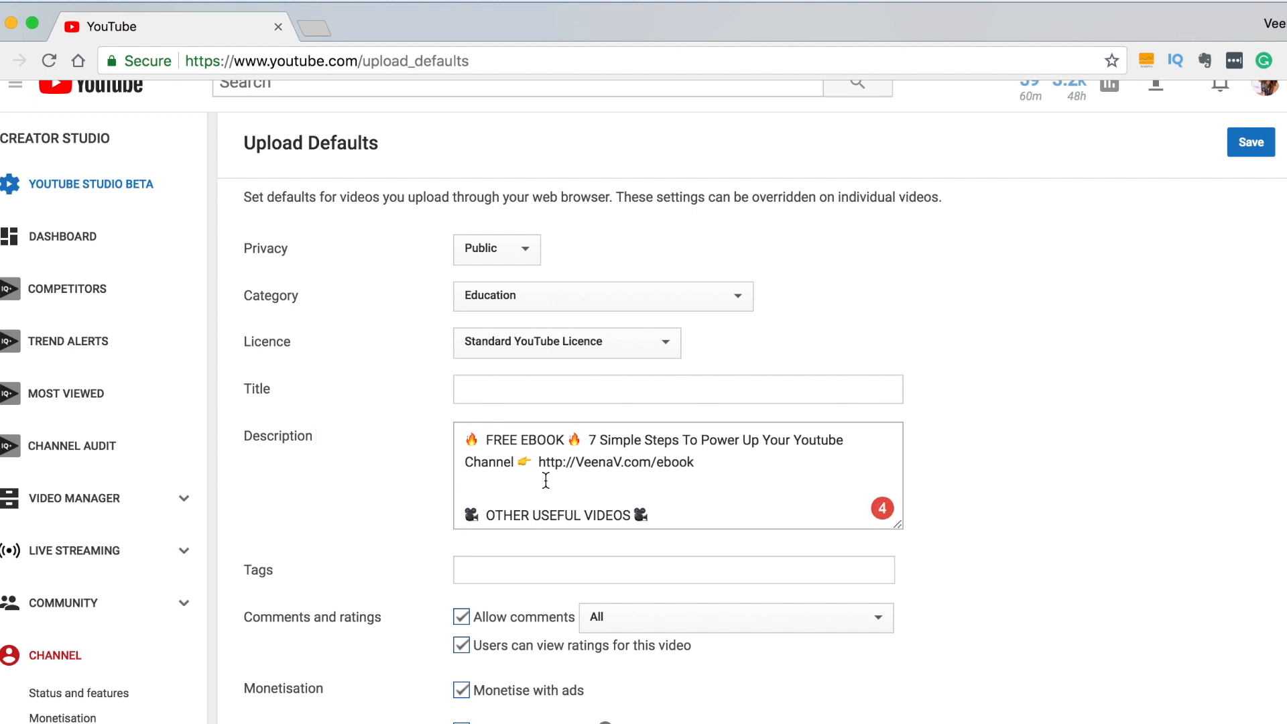
pyautogui.moveTo(619, 439)
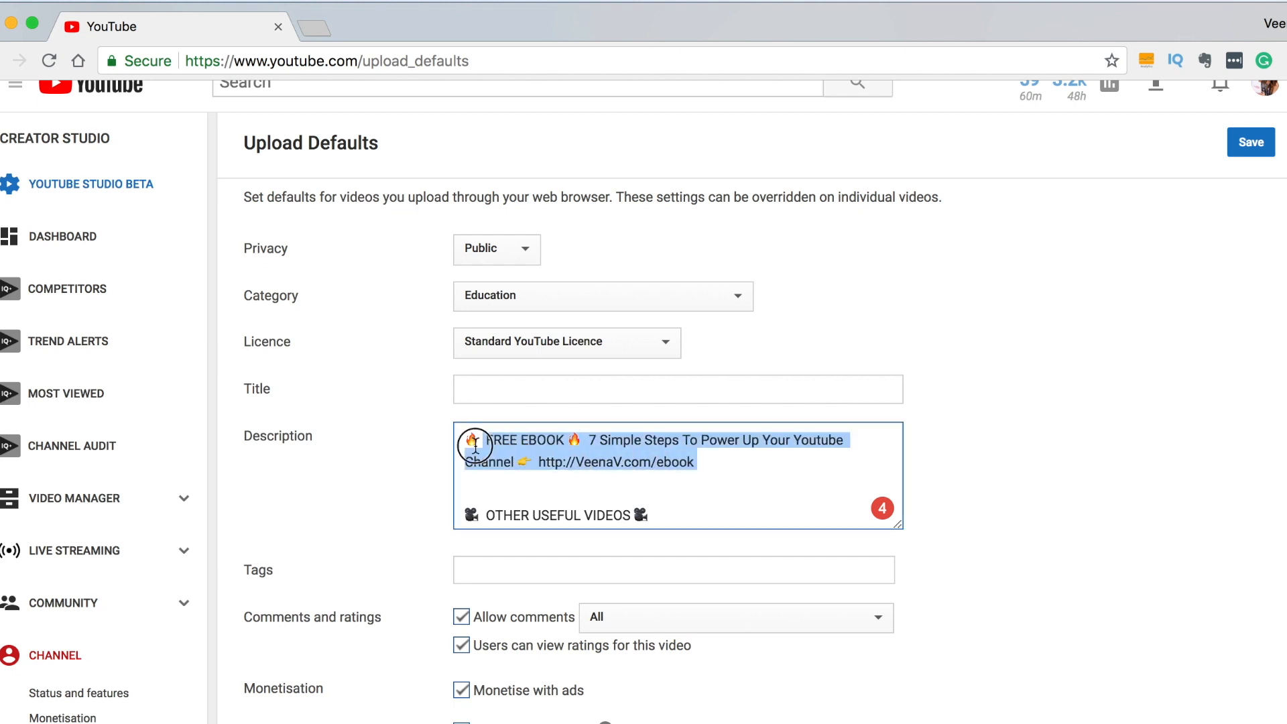
pyautogui.click(531, 450)
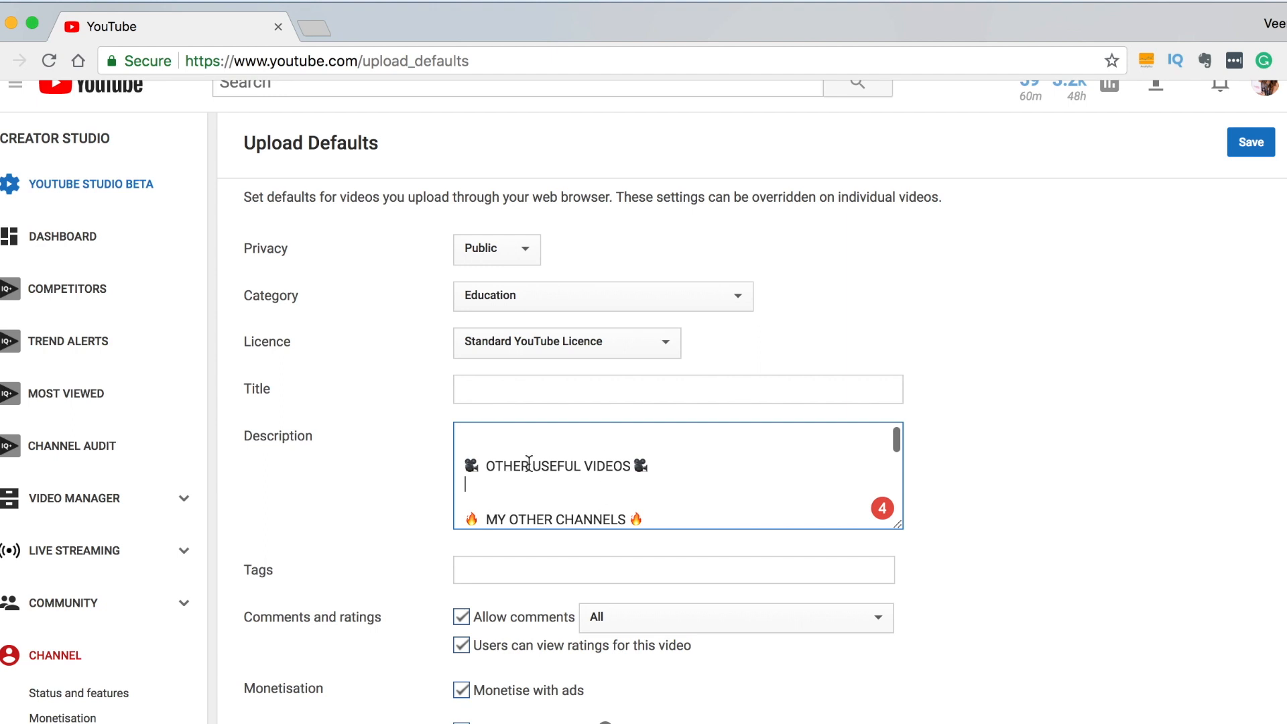
pyautogui.scroll(-3)
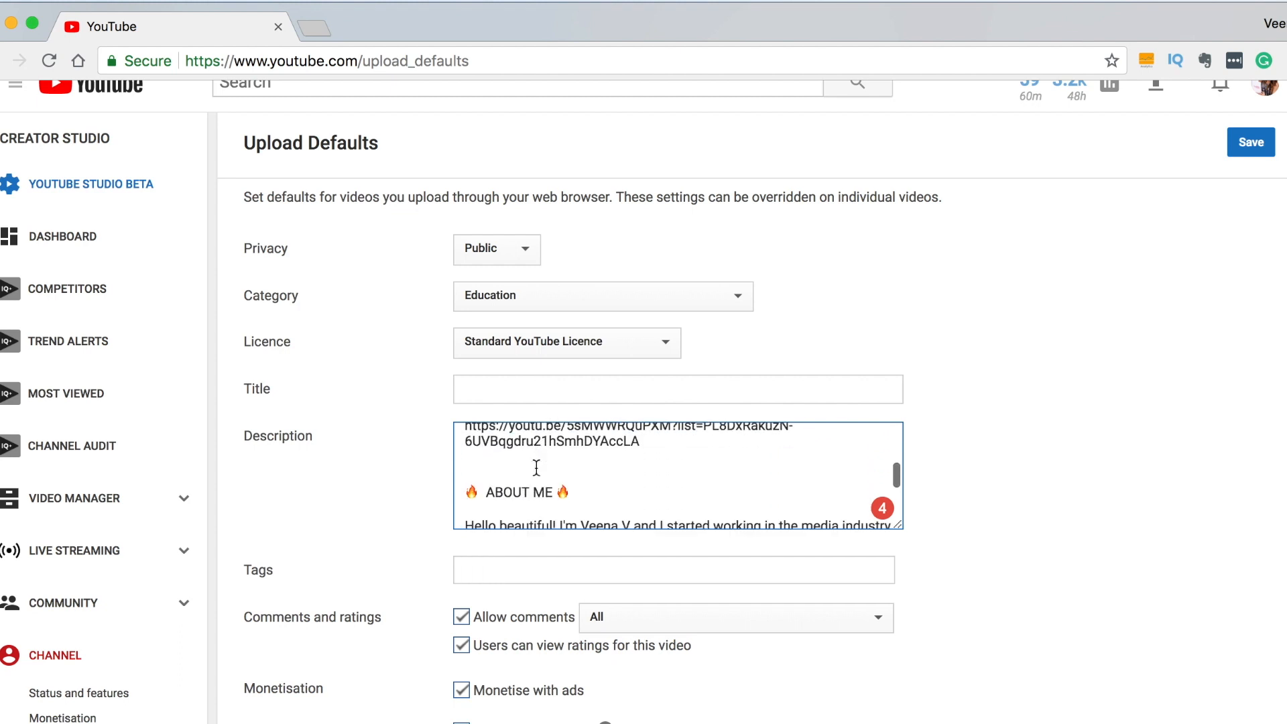
pyautogui.scroll(-3)
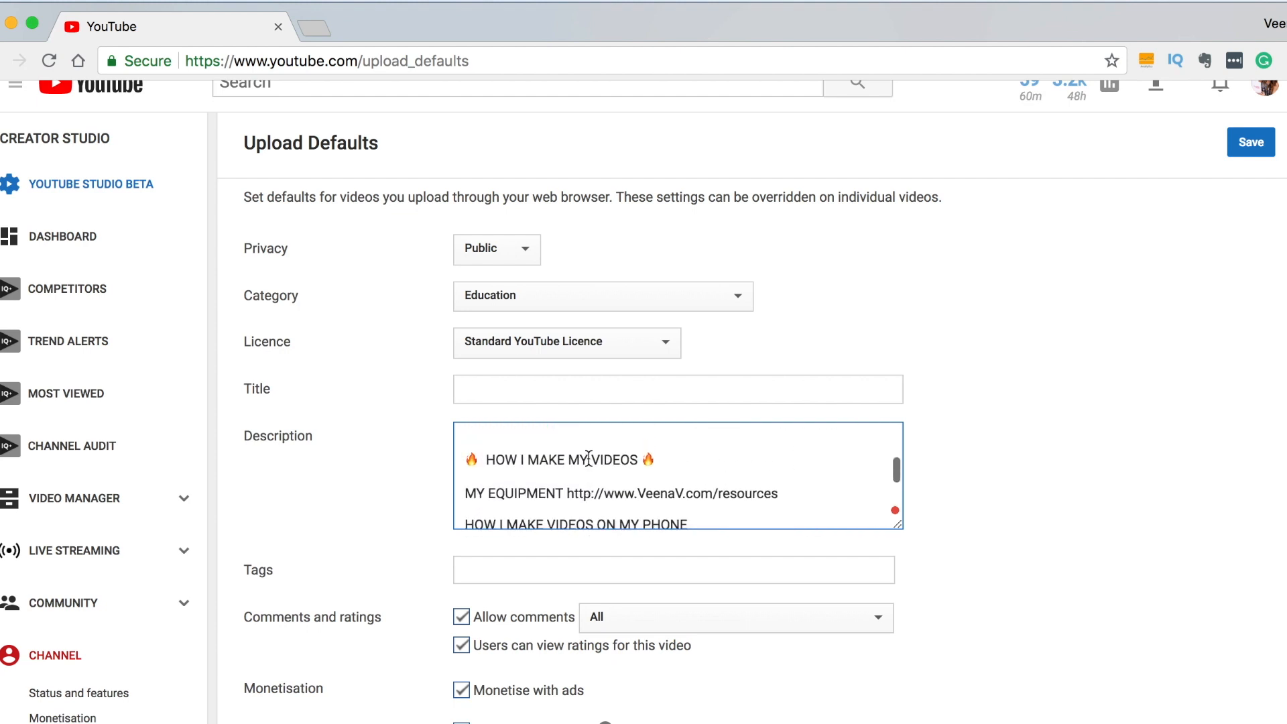
pyautogui.scroll(-3)
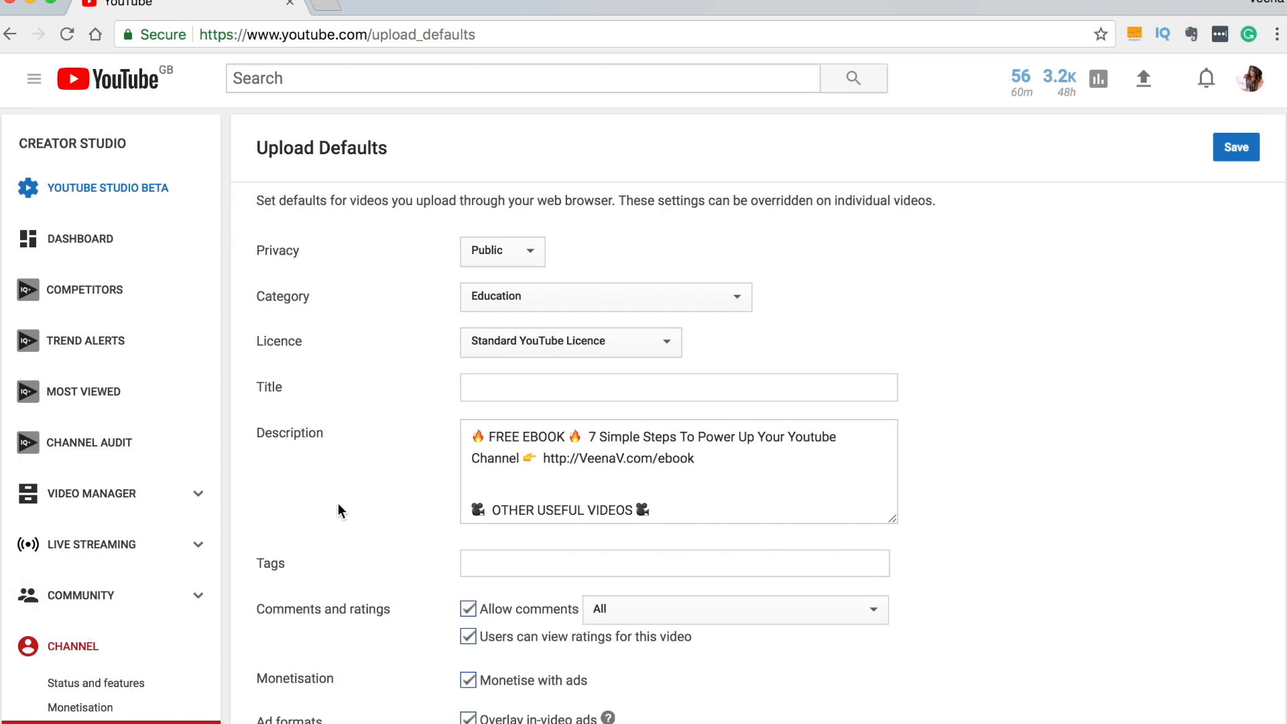
# Go to Advanced channel settings and scroll down to the Subscriber counts options
pyautogui.scroll(-3)
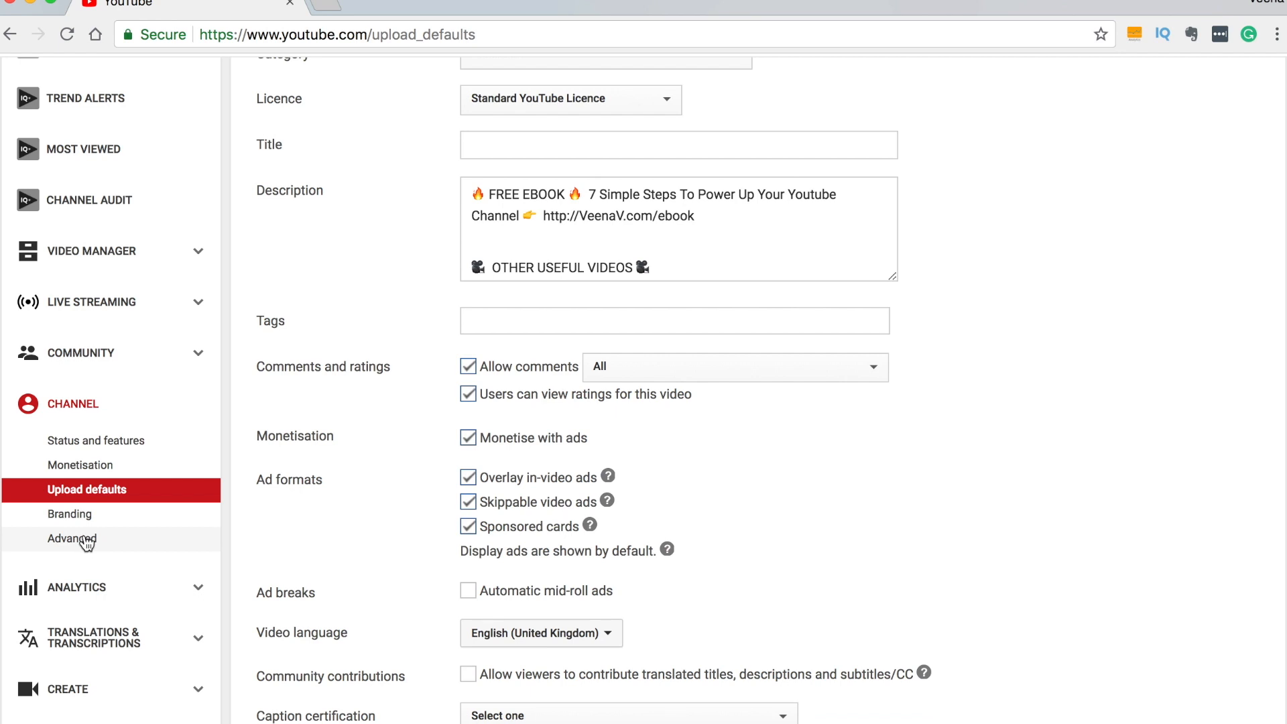
pyautogui.click(72, 538)
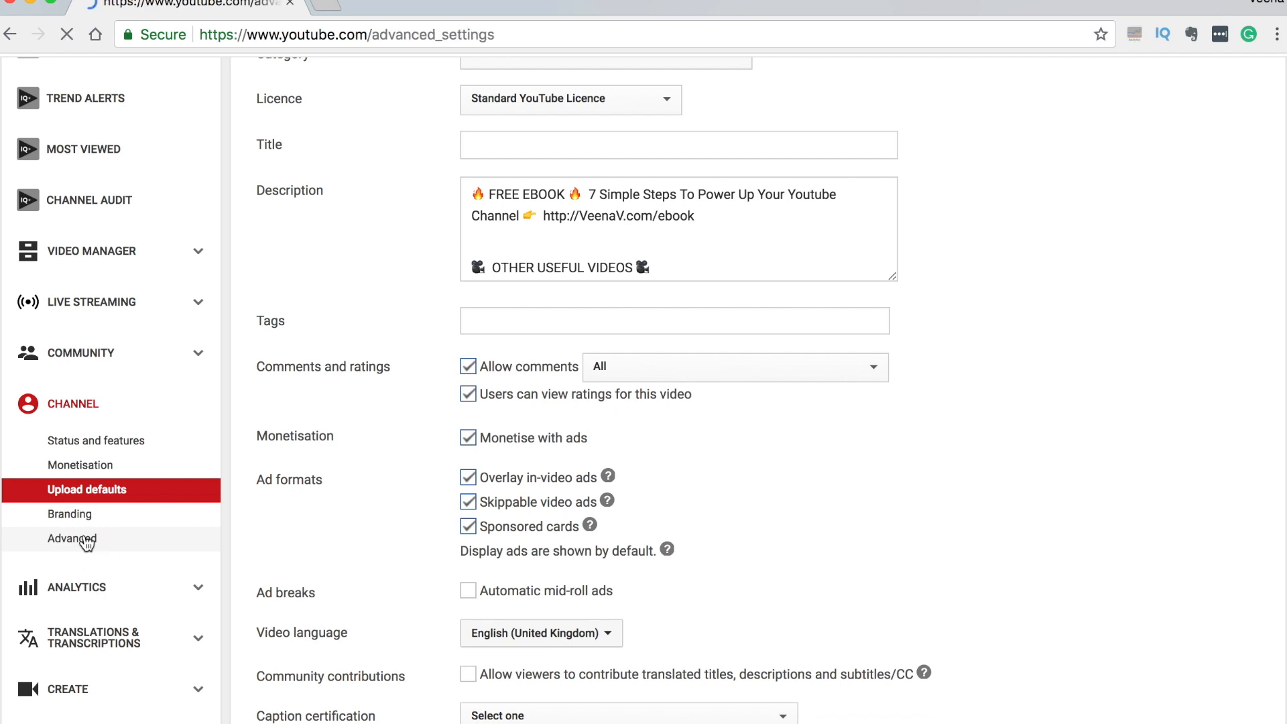
pyautogui.click(71, 539)
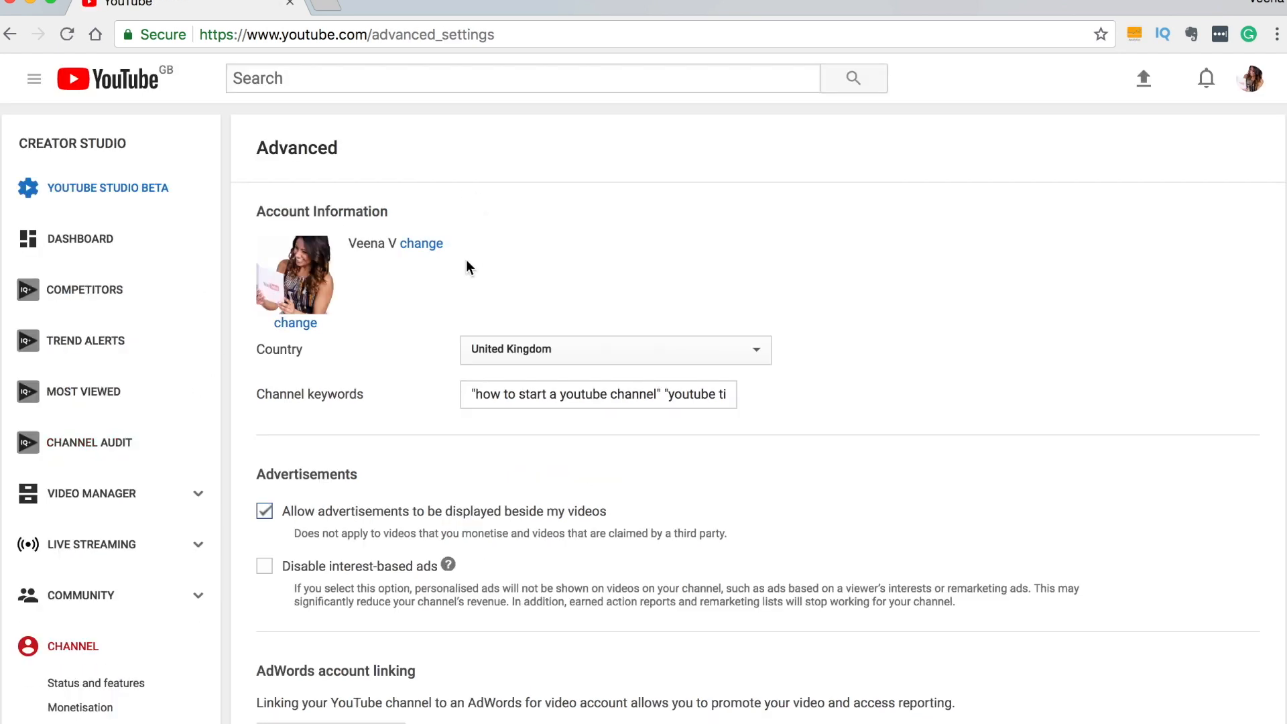
pyautogui.scroll(-3)
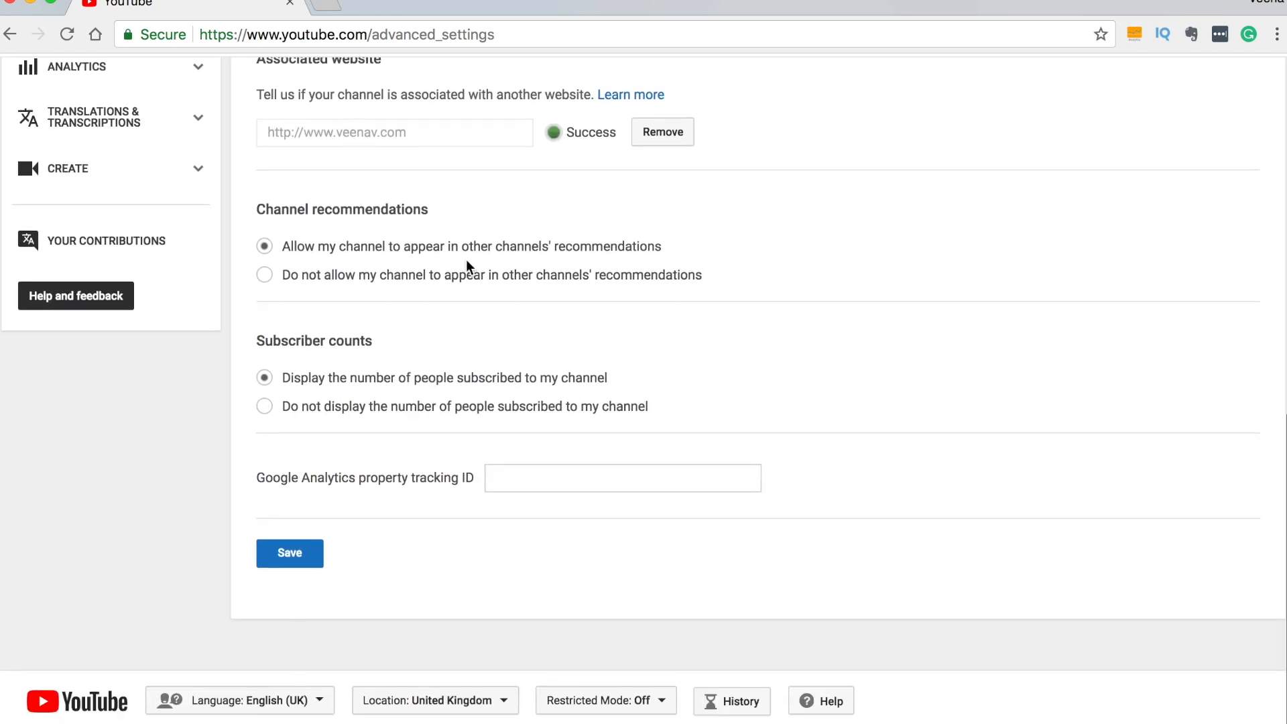
pyautogui.doubleClick(314, 339)
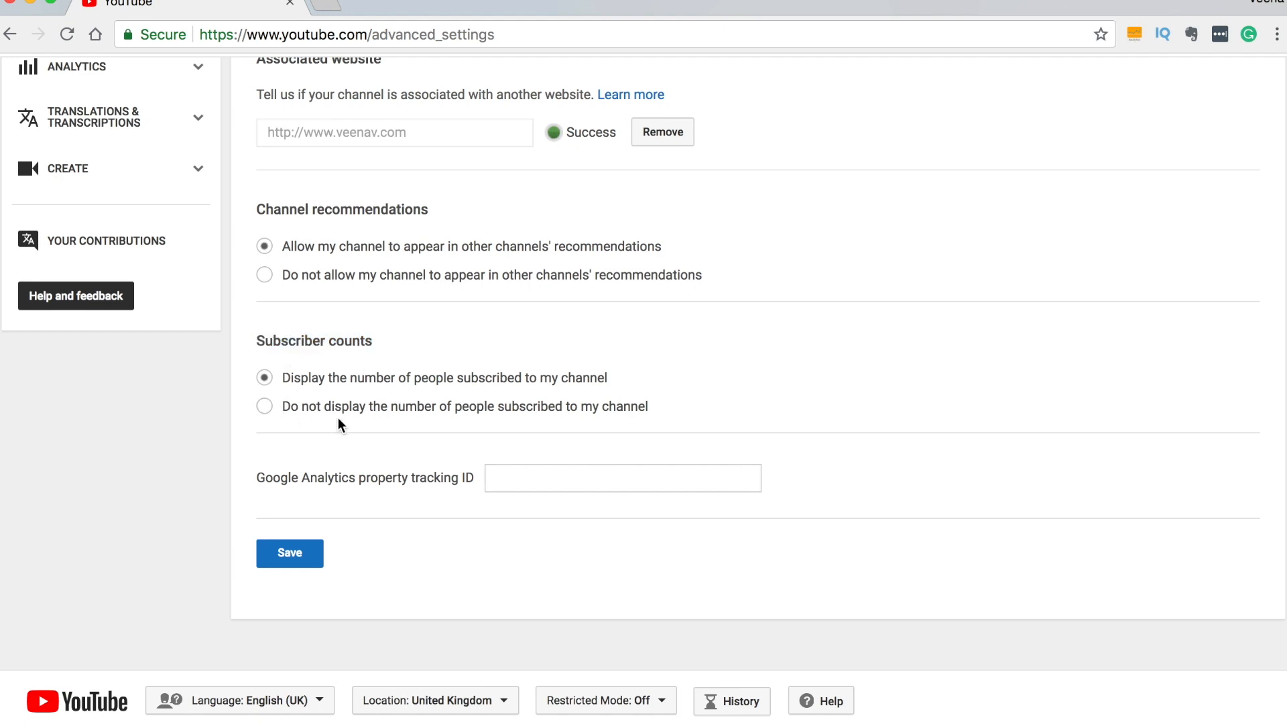
pyautogui.moveTo(352, 400)
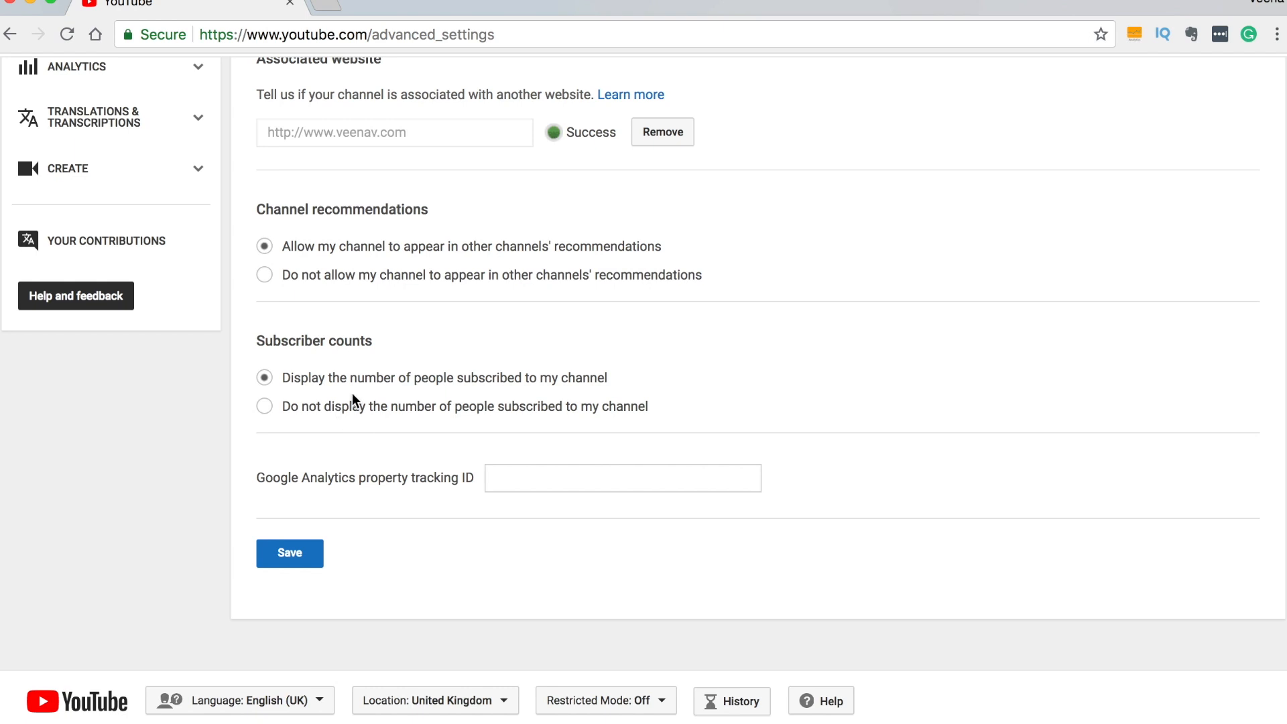
# Set Subscriber counts to 'Do not display', briefly re-enabling it before leaving it hidden
pyautogui.click(264, 405)
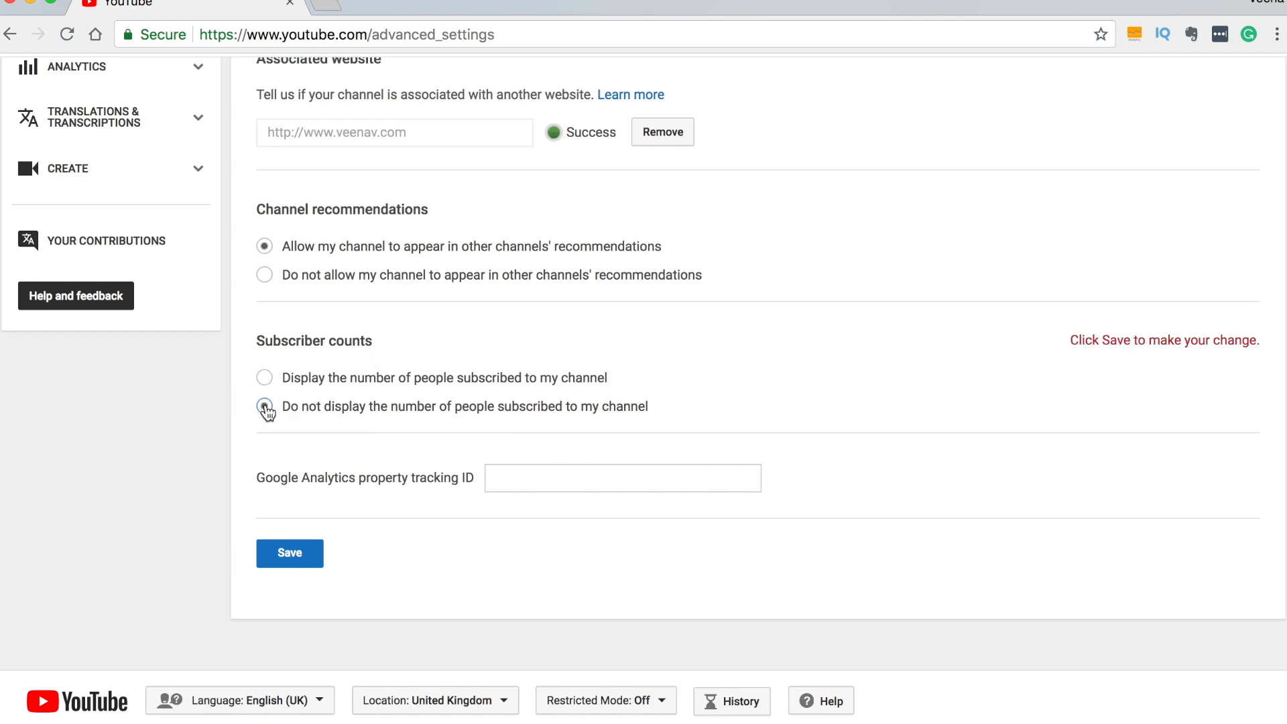
pyautogui.click(264, 406)
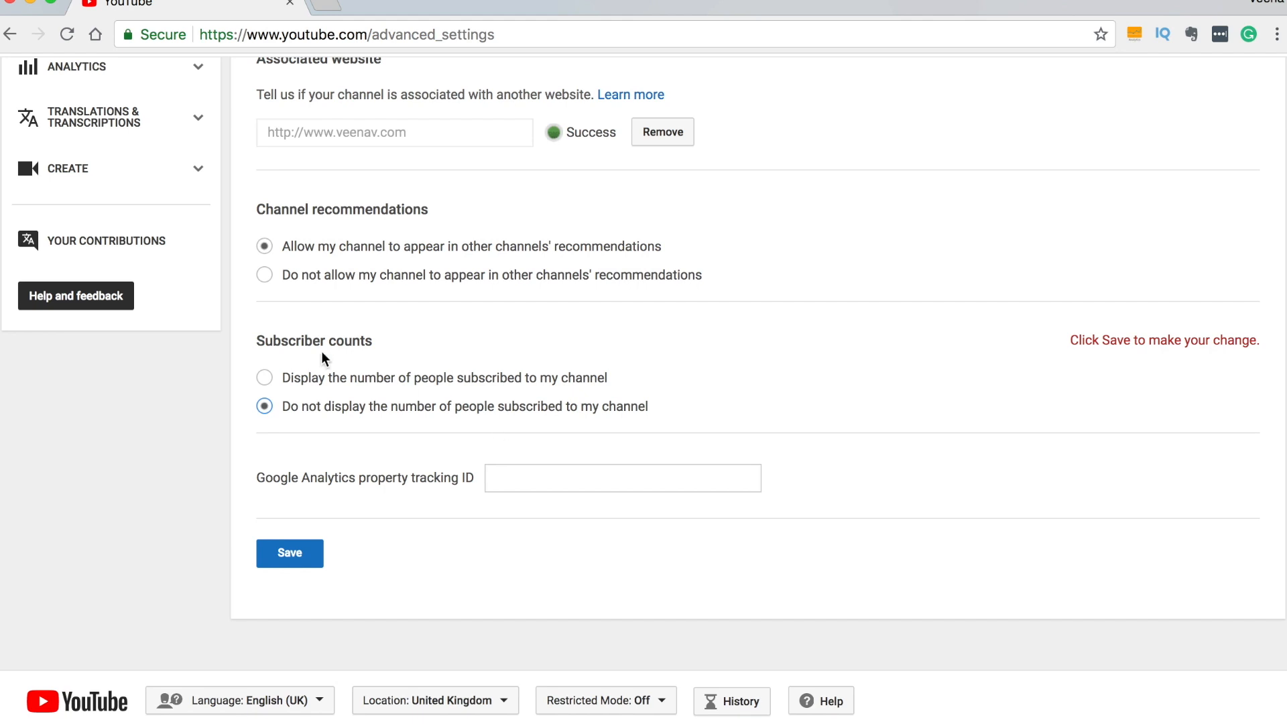
pyautogui.click(264, 378)
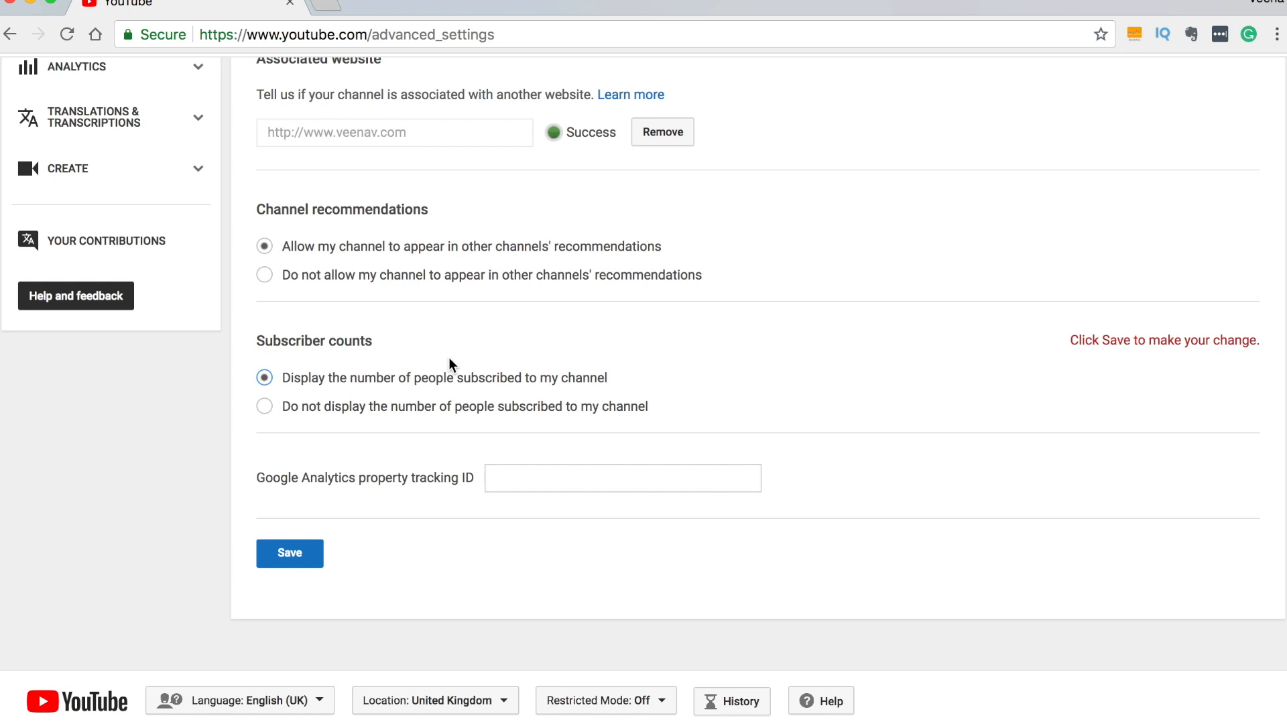
pyautogui.click(264, 405)
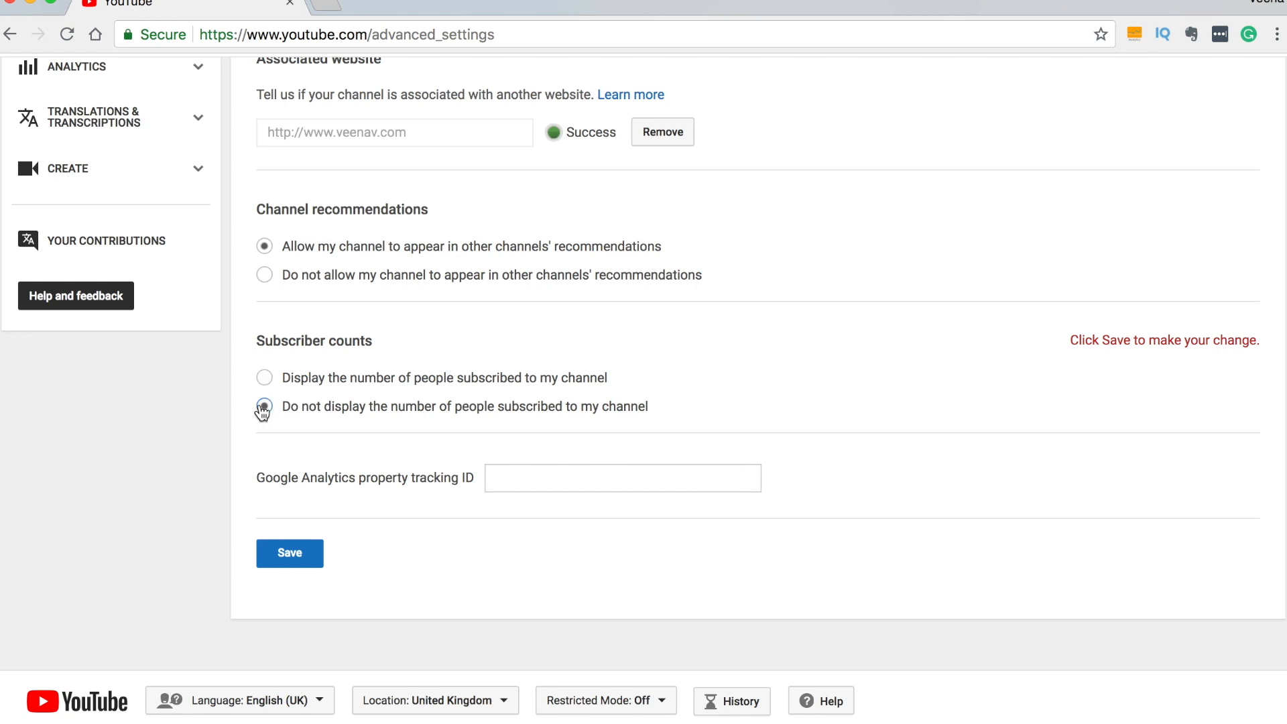
pyautogui.click(264, 406)
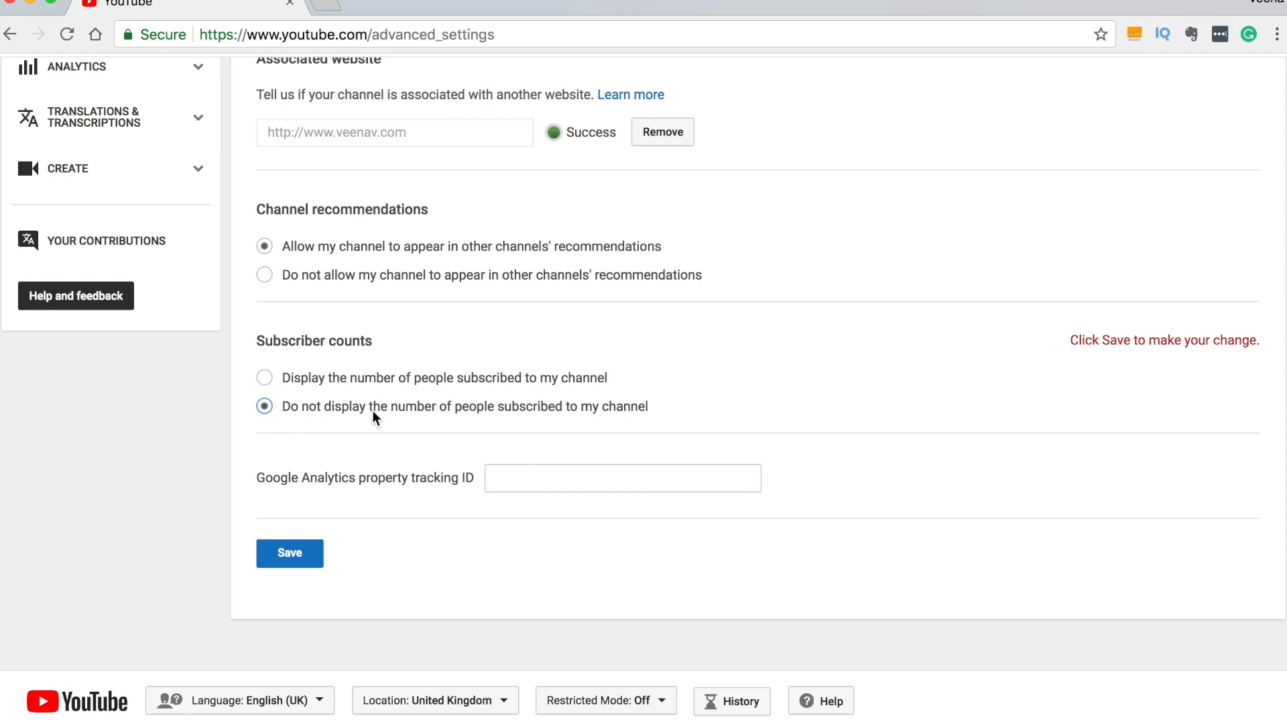